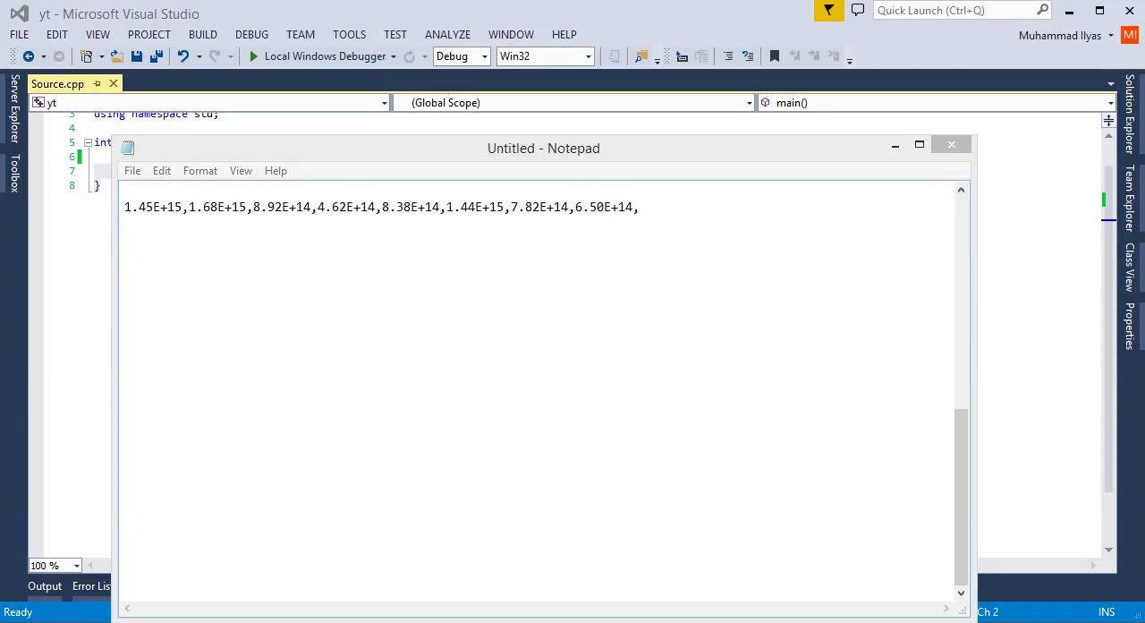
Replace the Hello world line in main with string test1 = ""
left_click(952, 143)
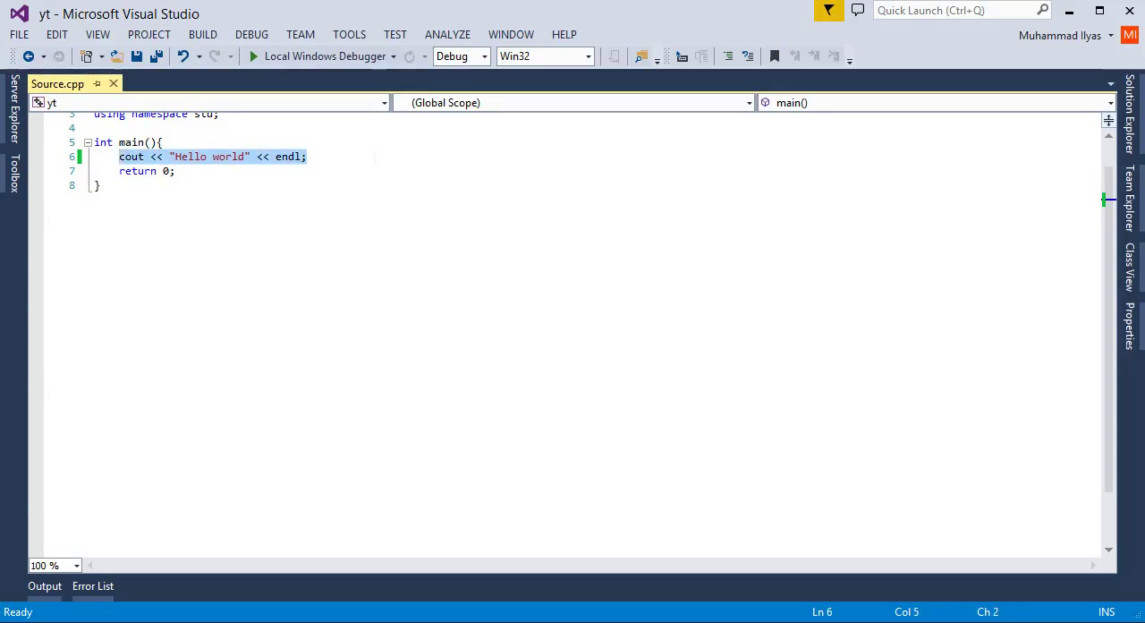
type("string")
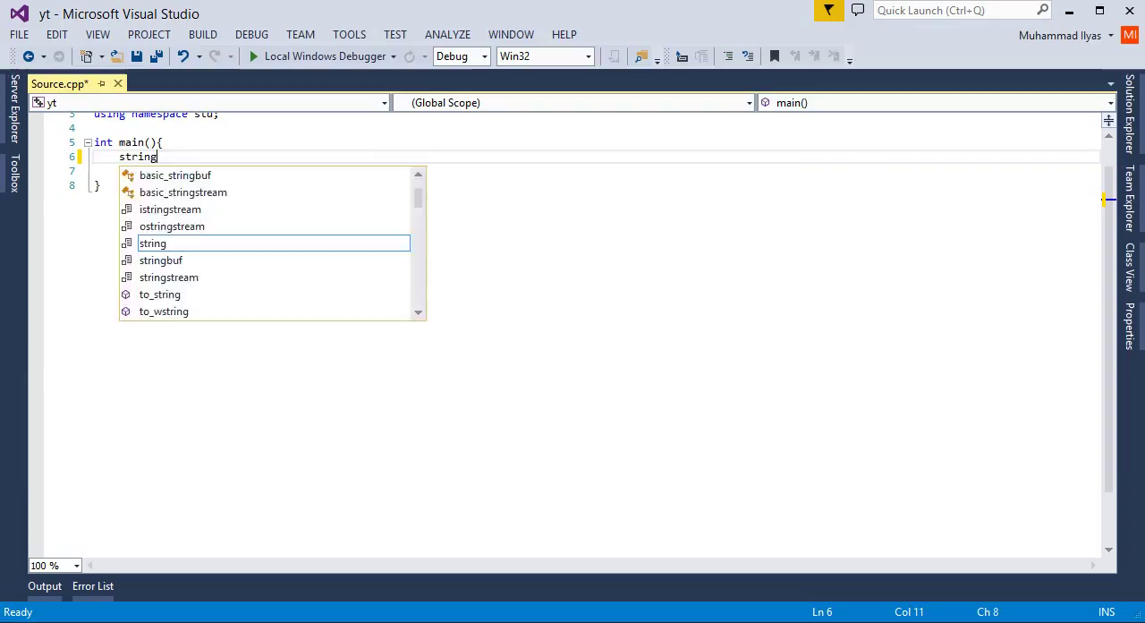
type("test1")
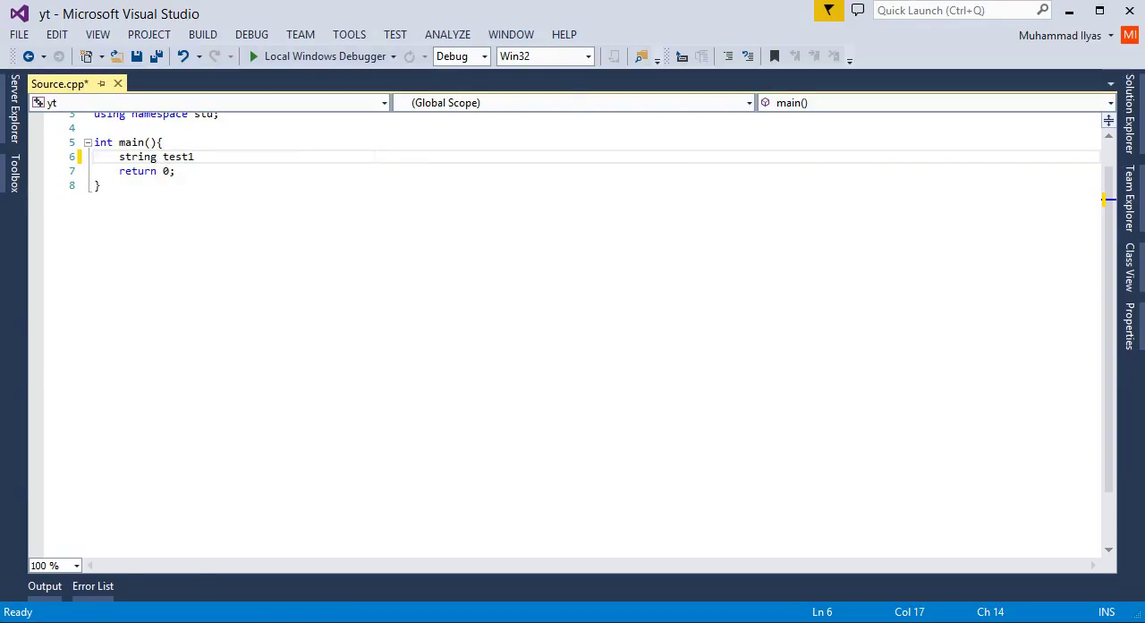
type("= \"\"")
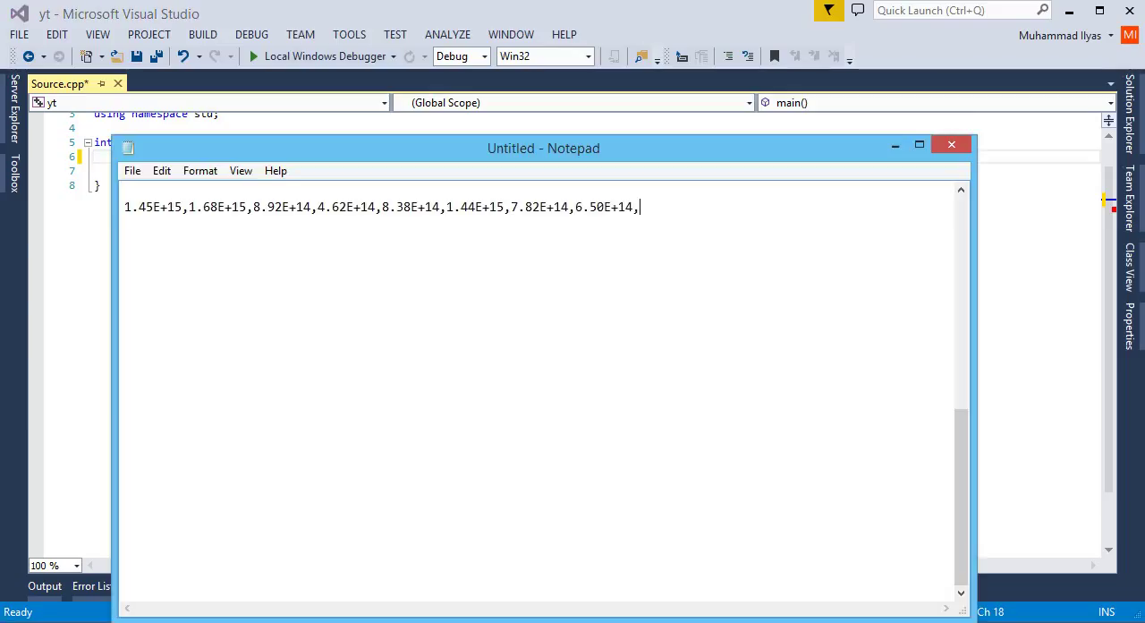
Copy the number list from Notepad into test1's quotes and terminate the statement
left_click_drag(231, 206, 641, 208)
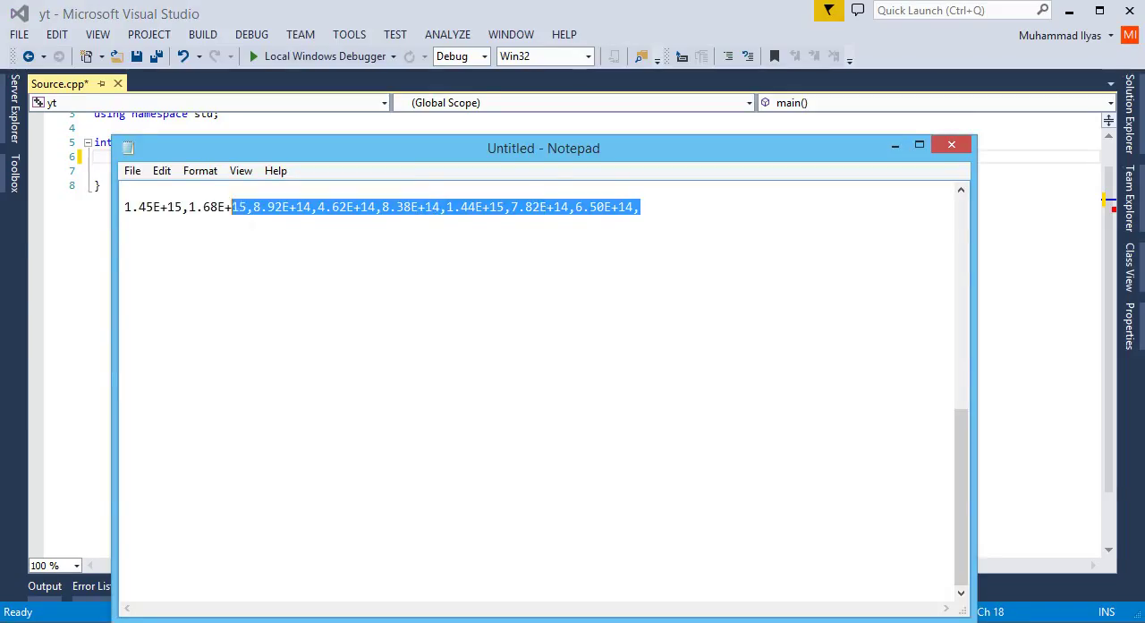
left_click(952, 143)
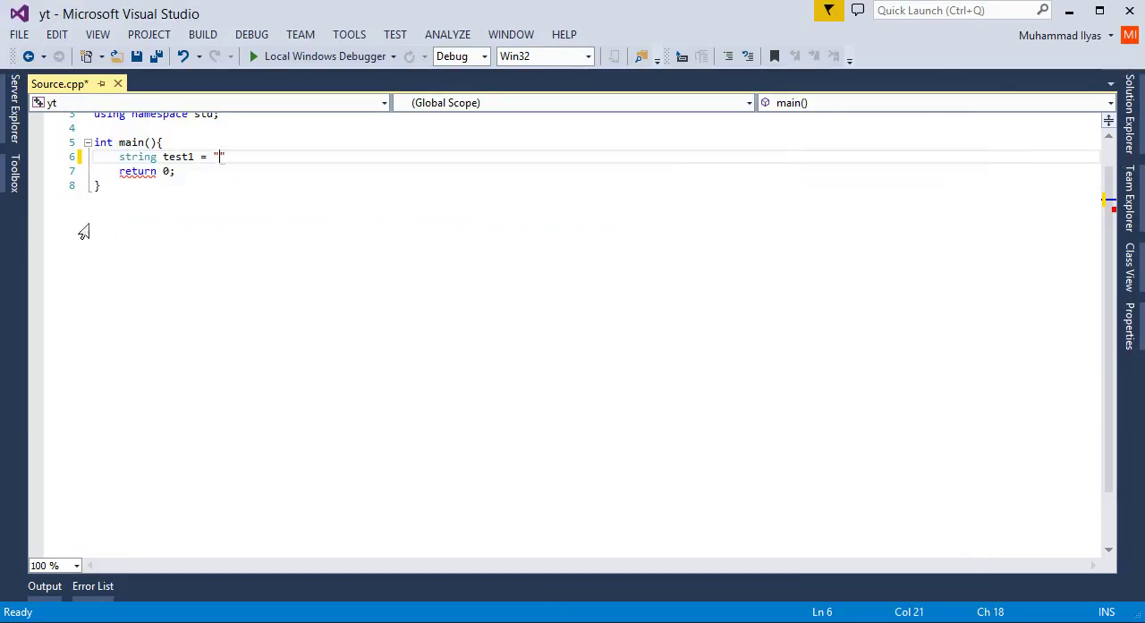
type("1.45E+15,1.68E+15,8.92E+14,4.62E+14,8.38E+14,1.44E+15,7.82E+14,6.50E+14,")
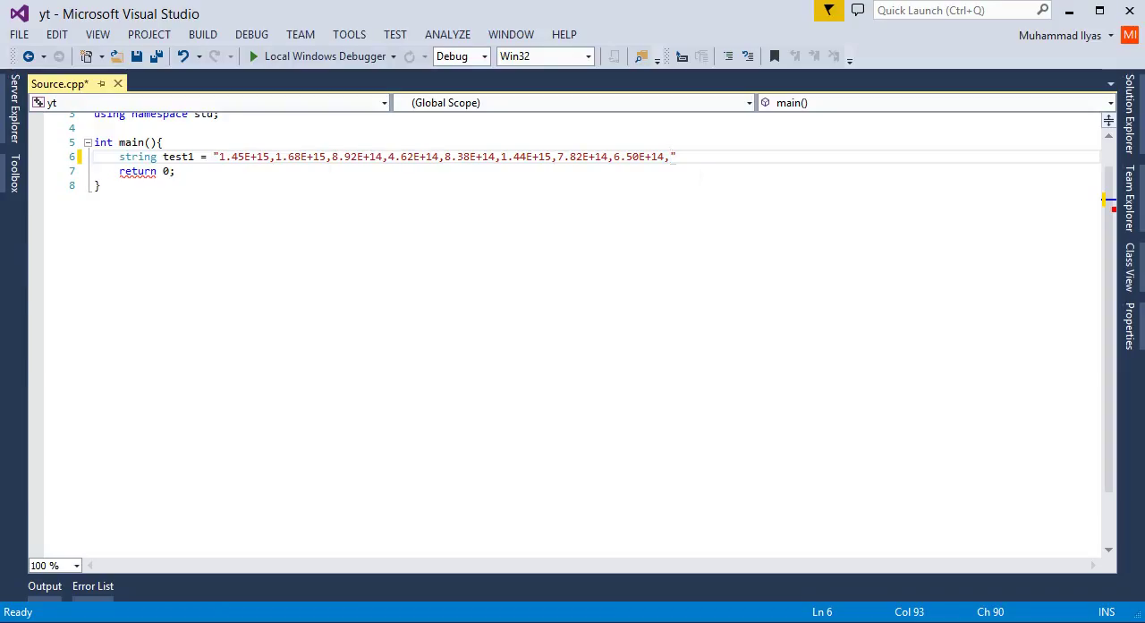
type("\";")
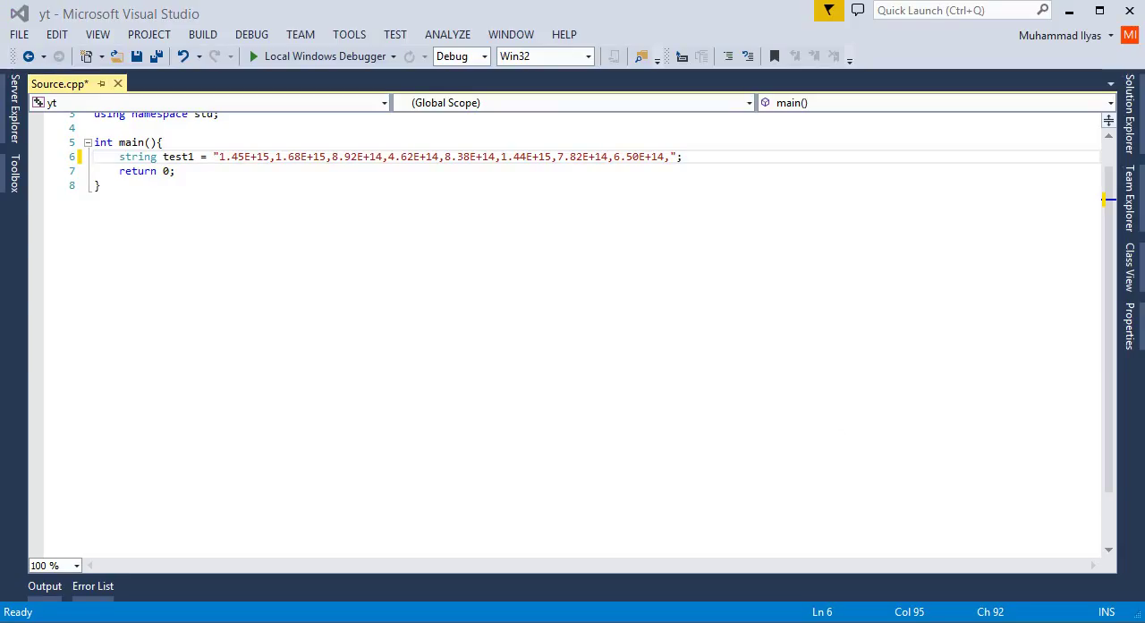
key("Enter")
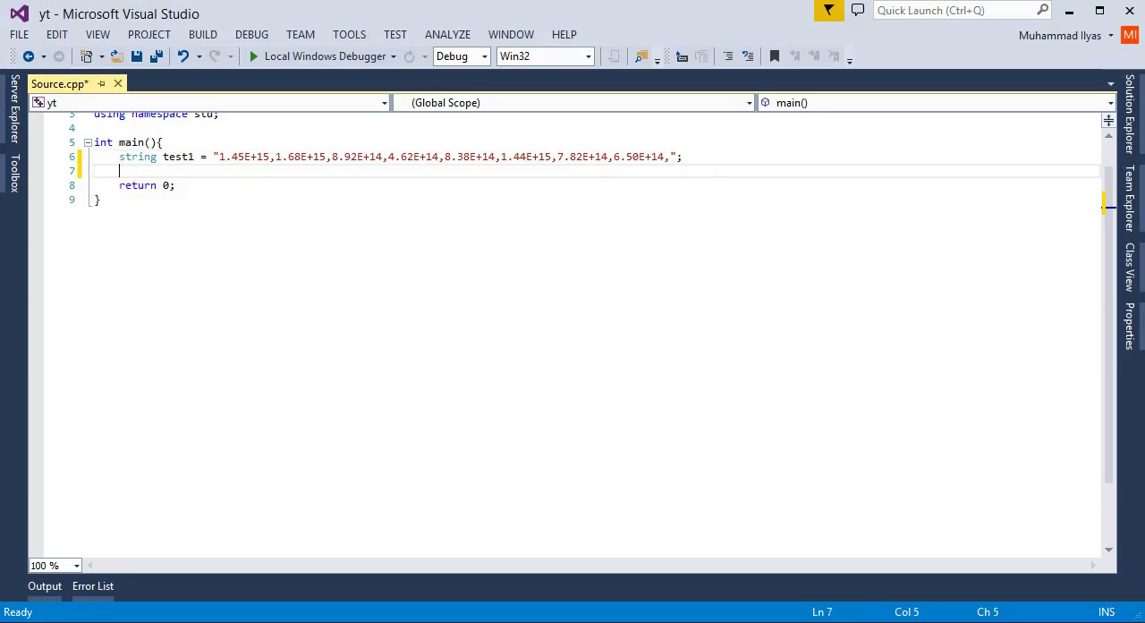
Declare string test2[10]; and int found, i = 0; in main
type("stringt")
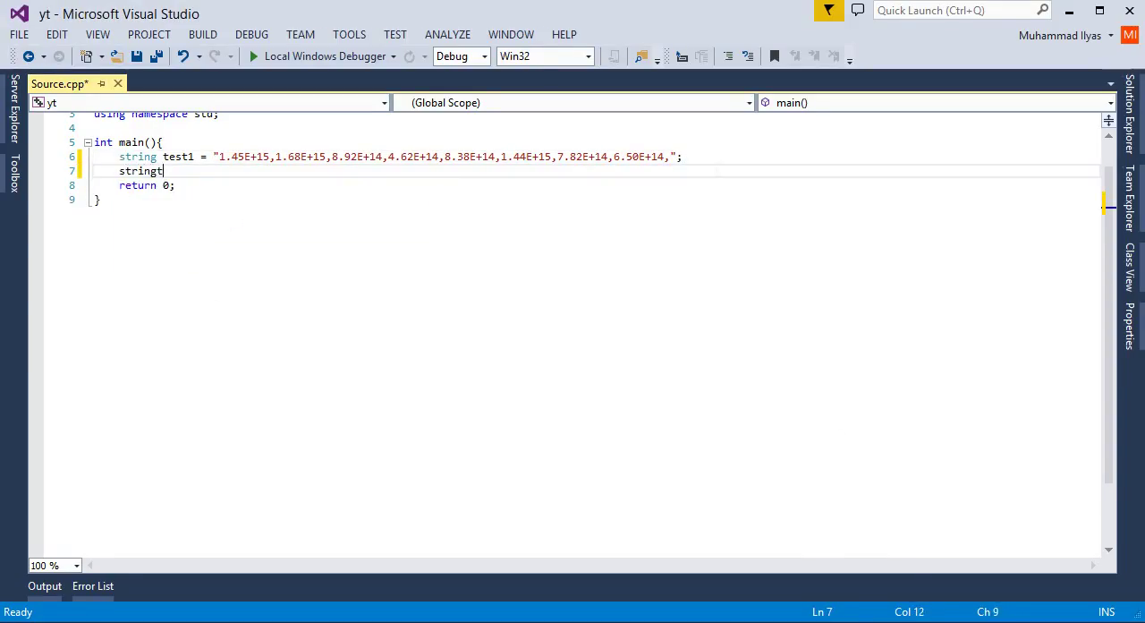
type("test22")
type("i")
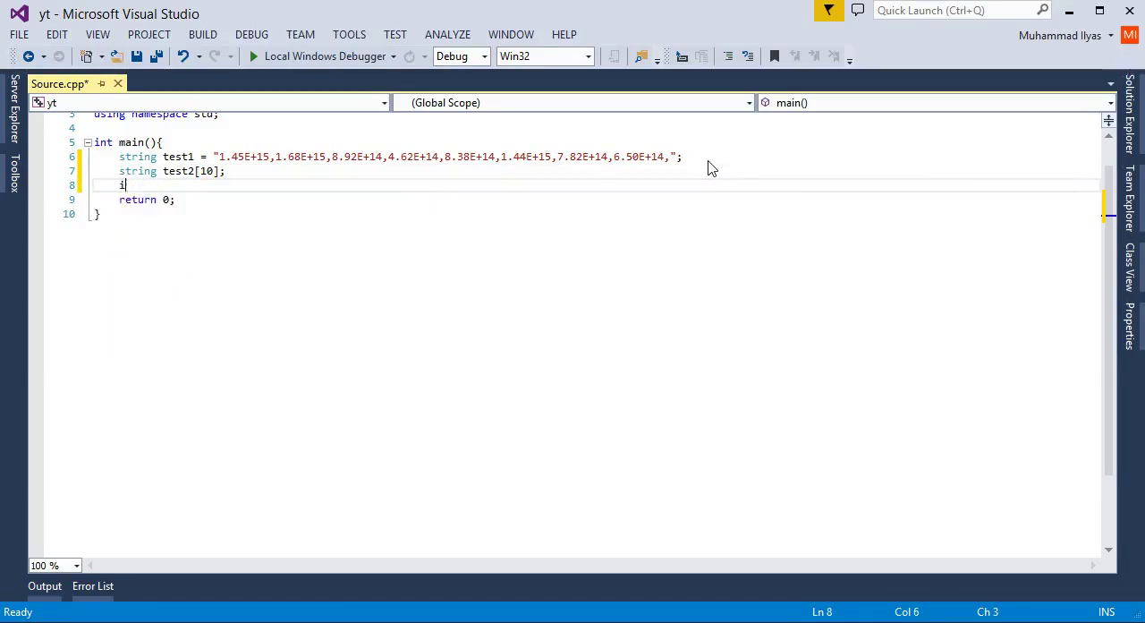
type("nt found")
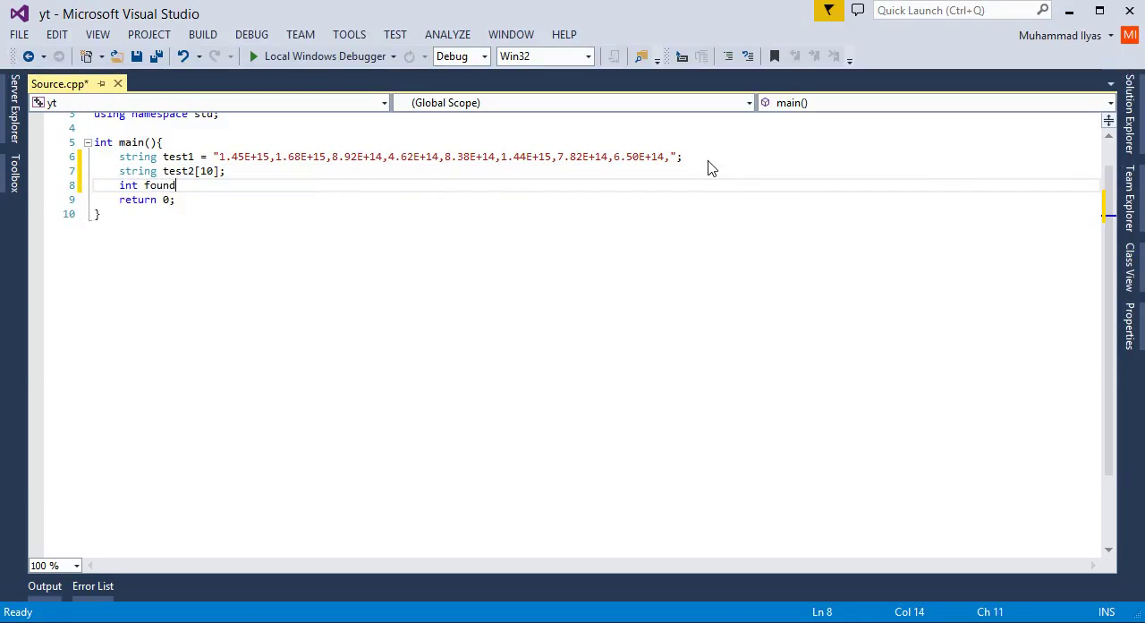
type(",i")
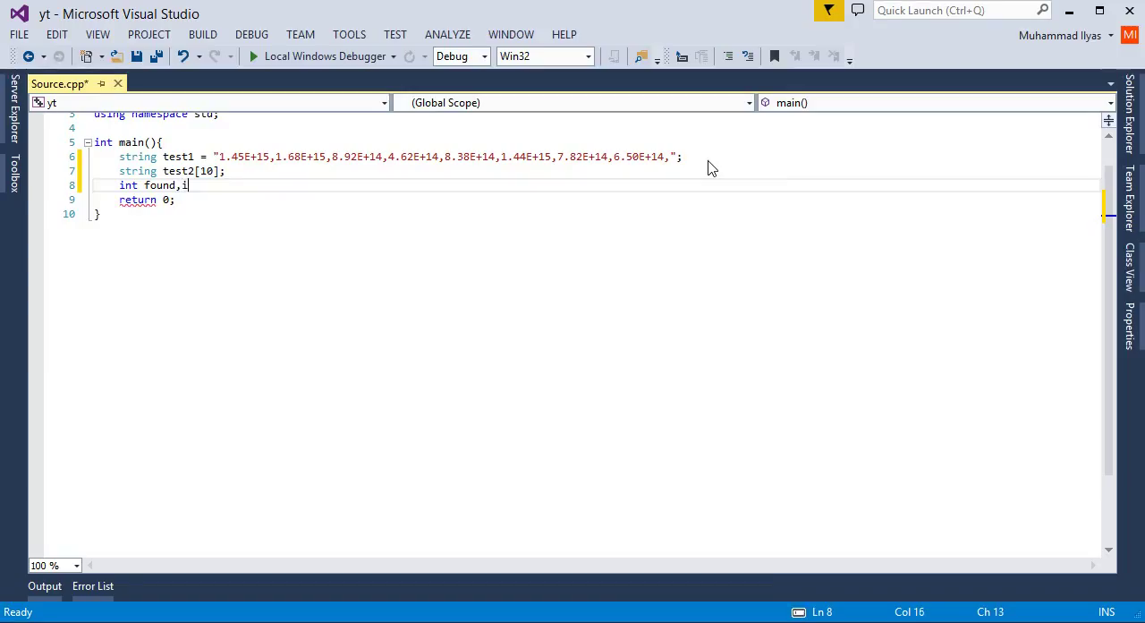
type("= 0;")
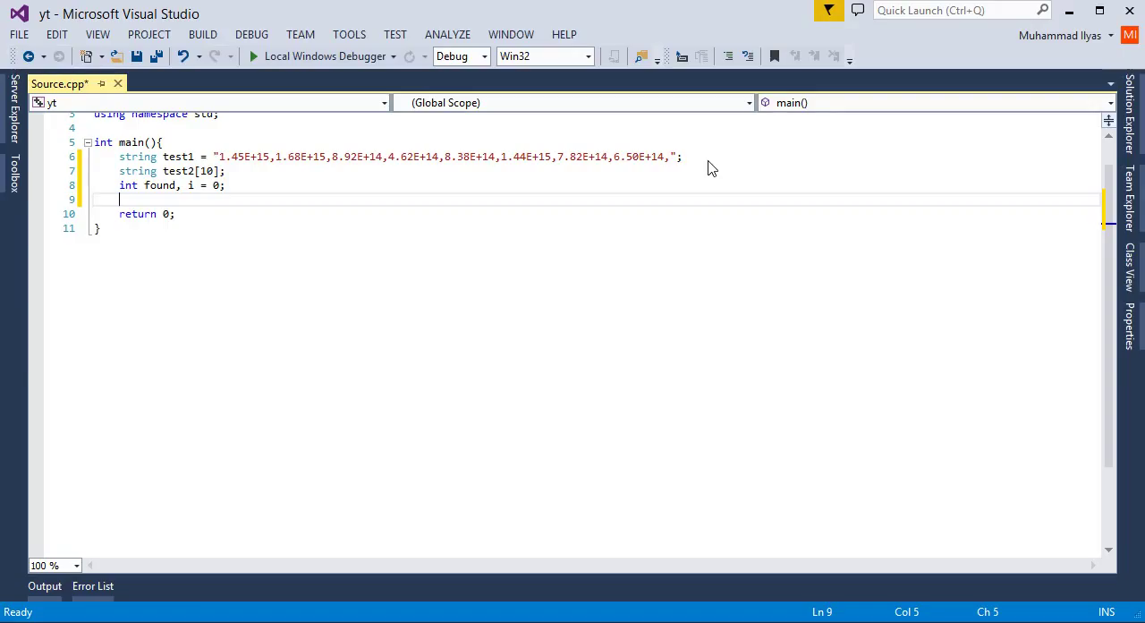
Start a while loop running until test1 equals "\0"
type("f")
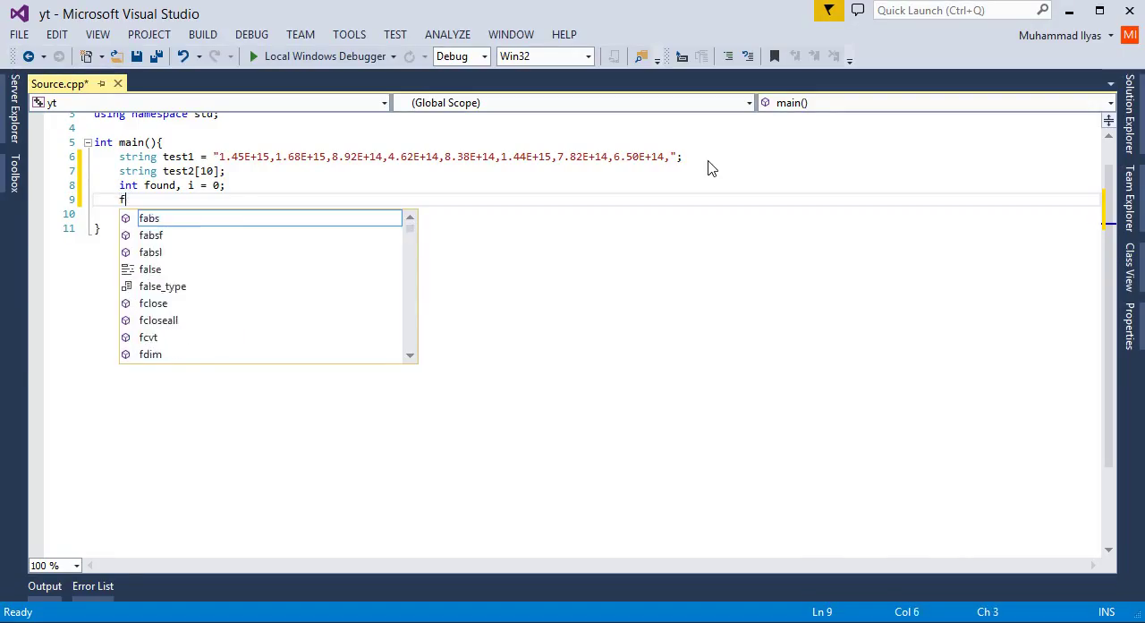
type("while")
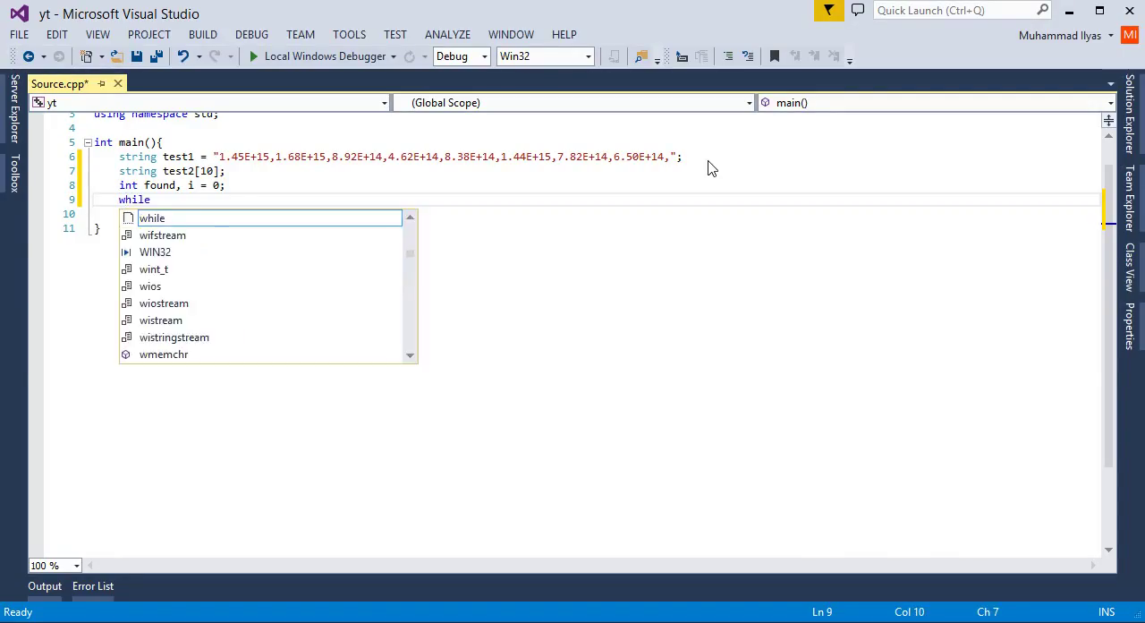
type("(test)")
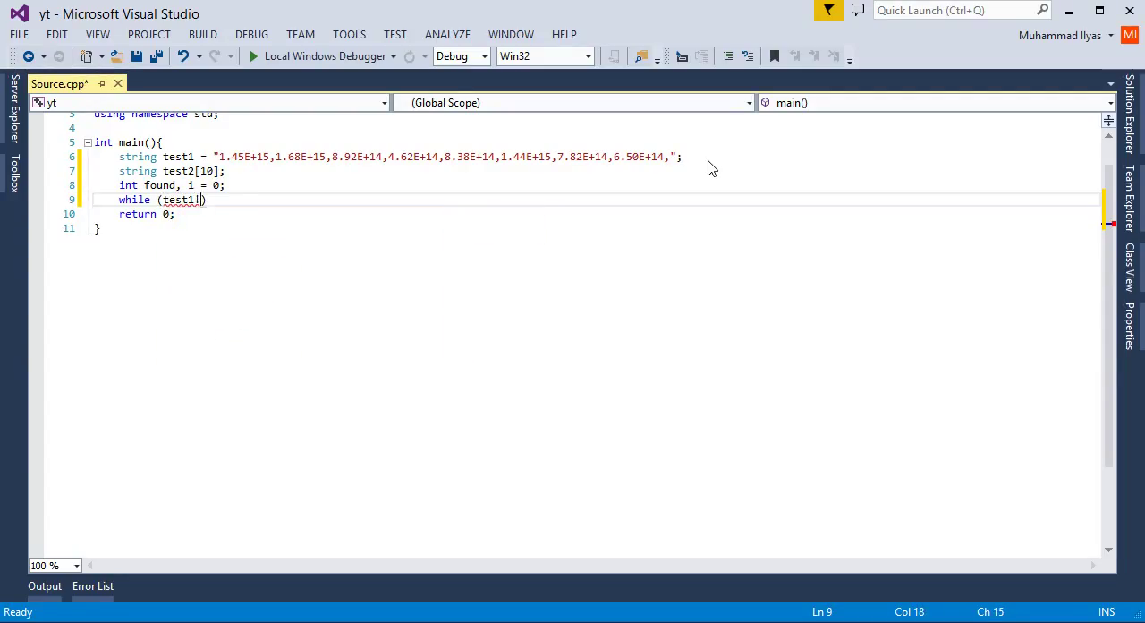
type("= \"\"")
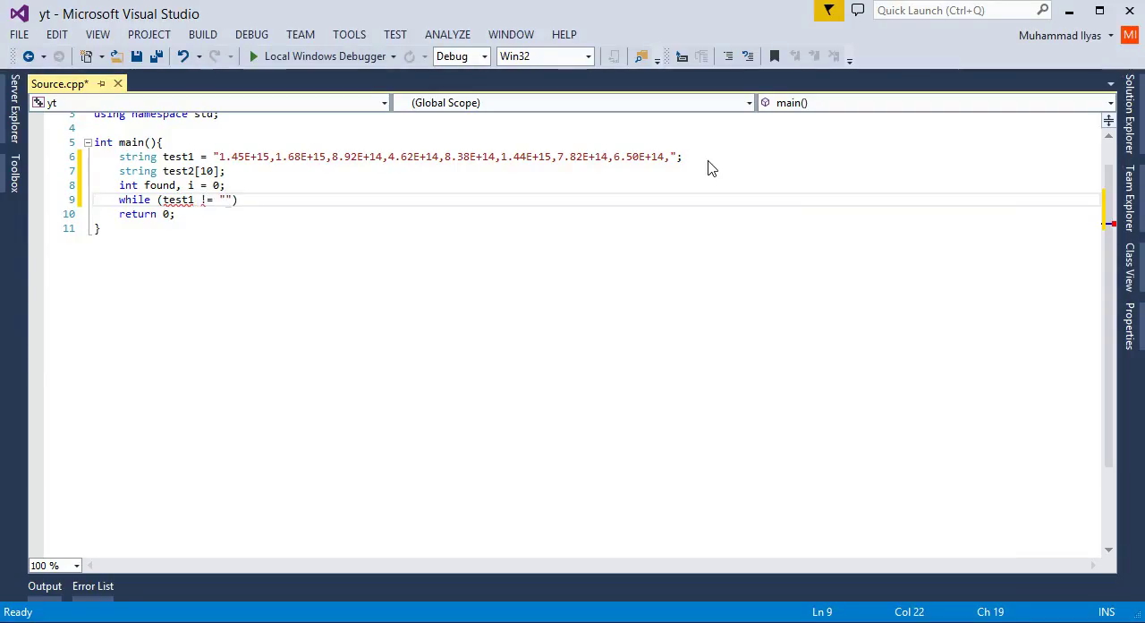
type("\\0")
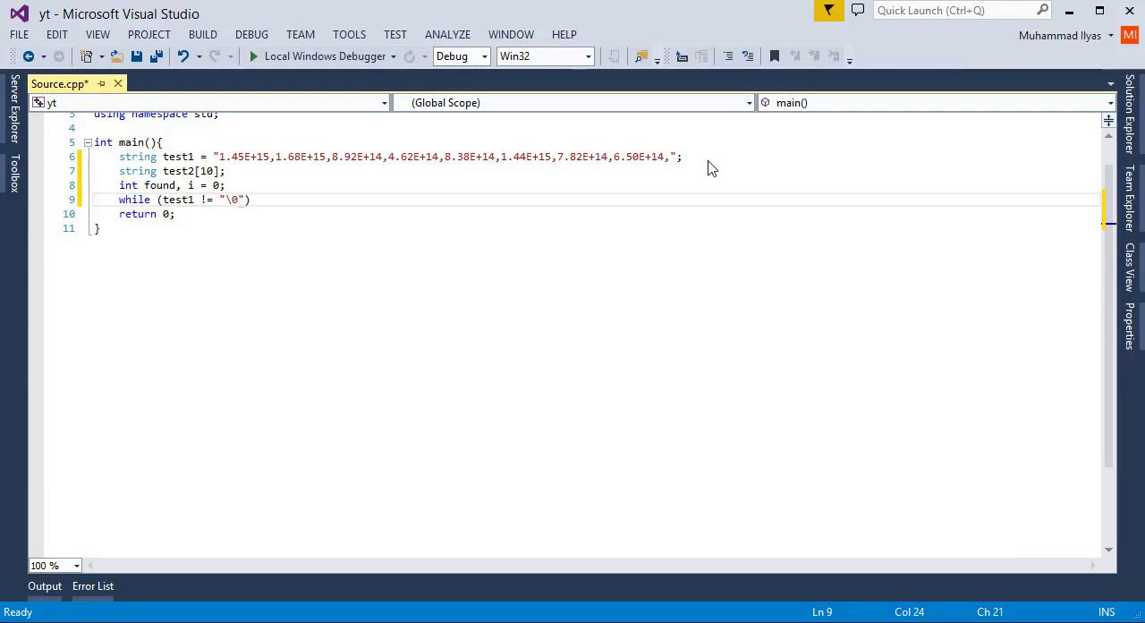
type("{")
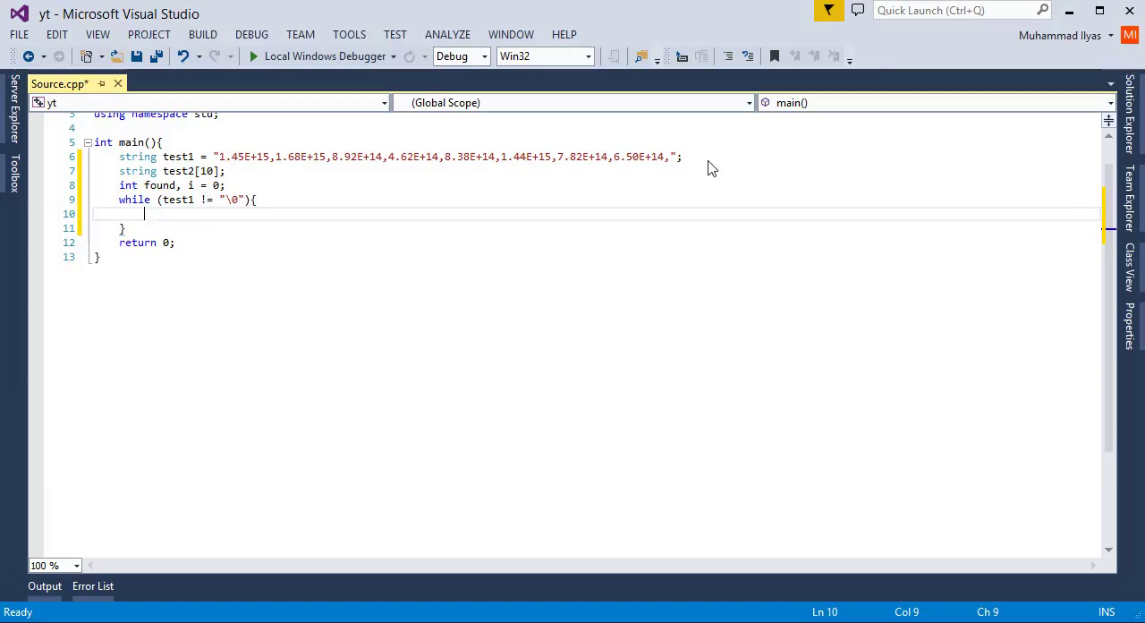
Assign found = test1.find(","); inside the while loop
type("found = f")
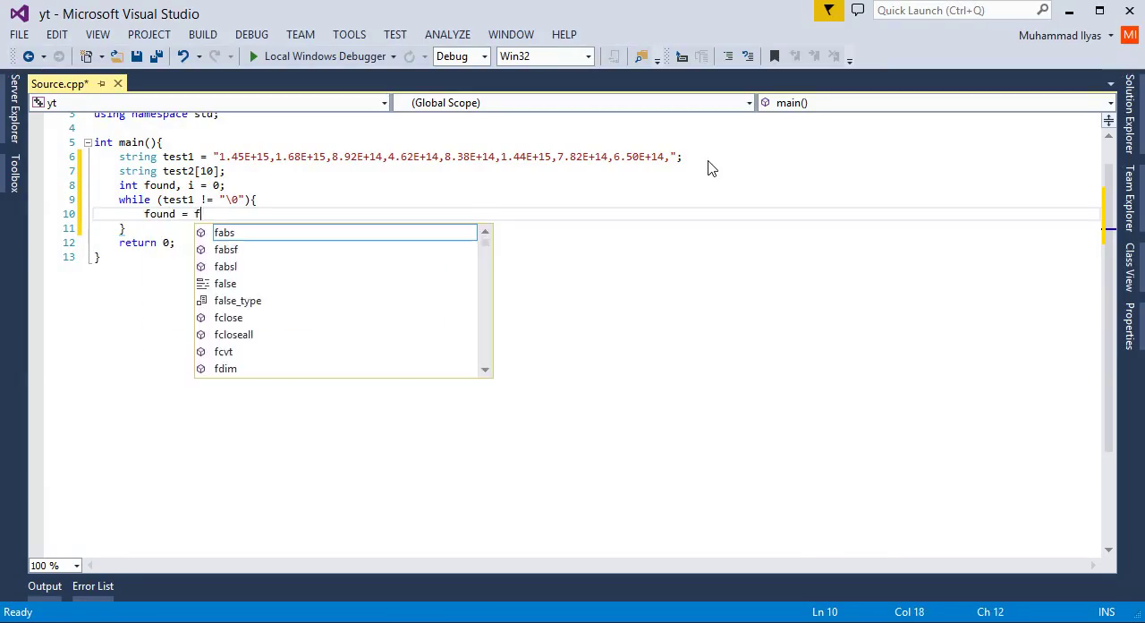
type("test1.")
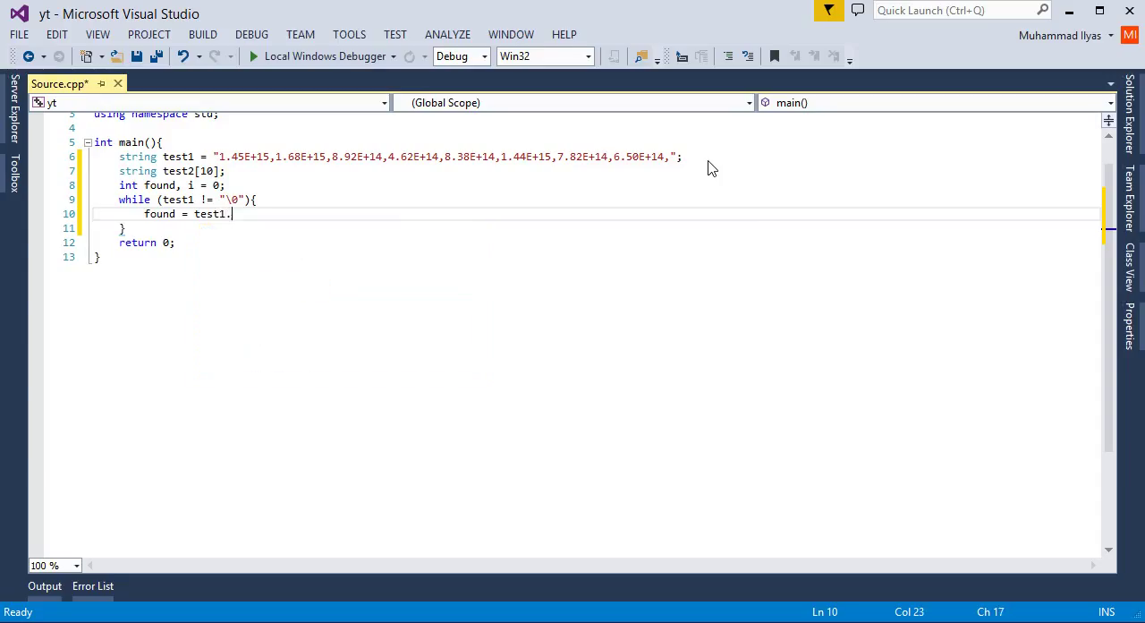
type("find")
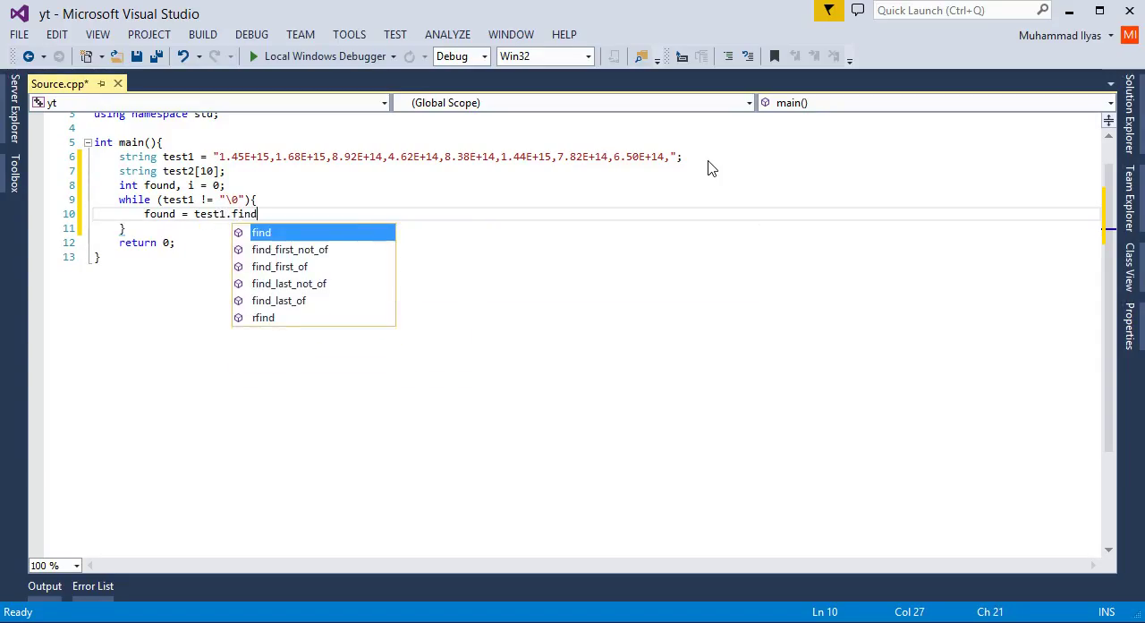
type("(")
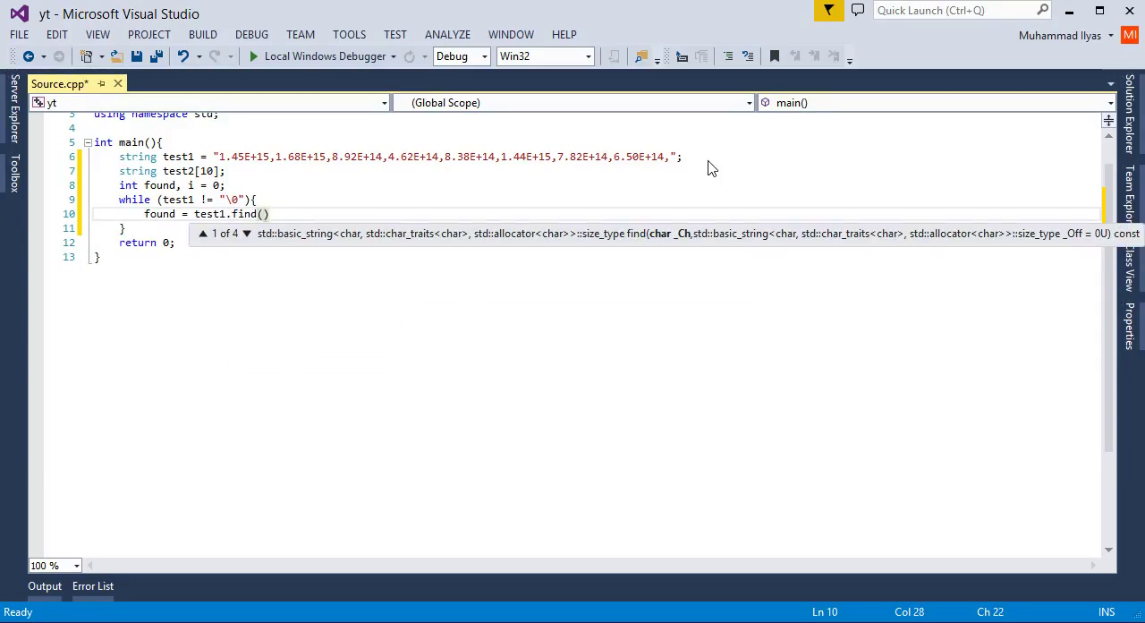
type("\",\");")
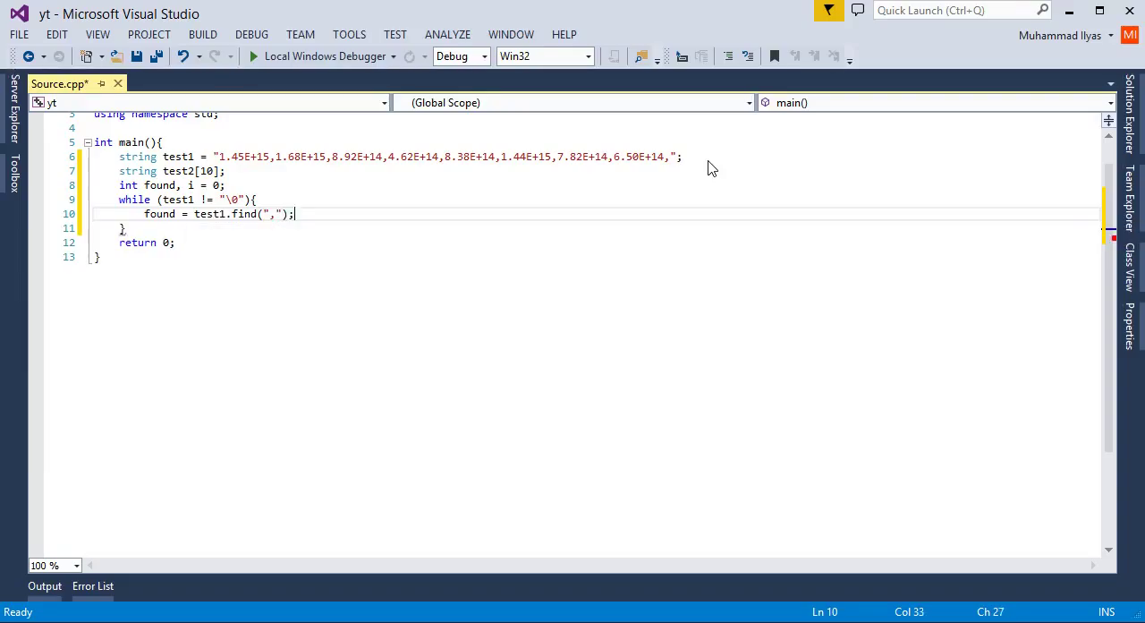
Write the inner loop header for (int f = 0; f < found; f++)
type("for (i)")
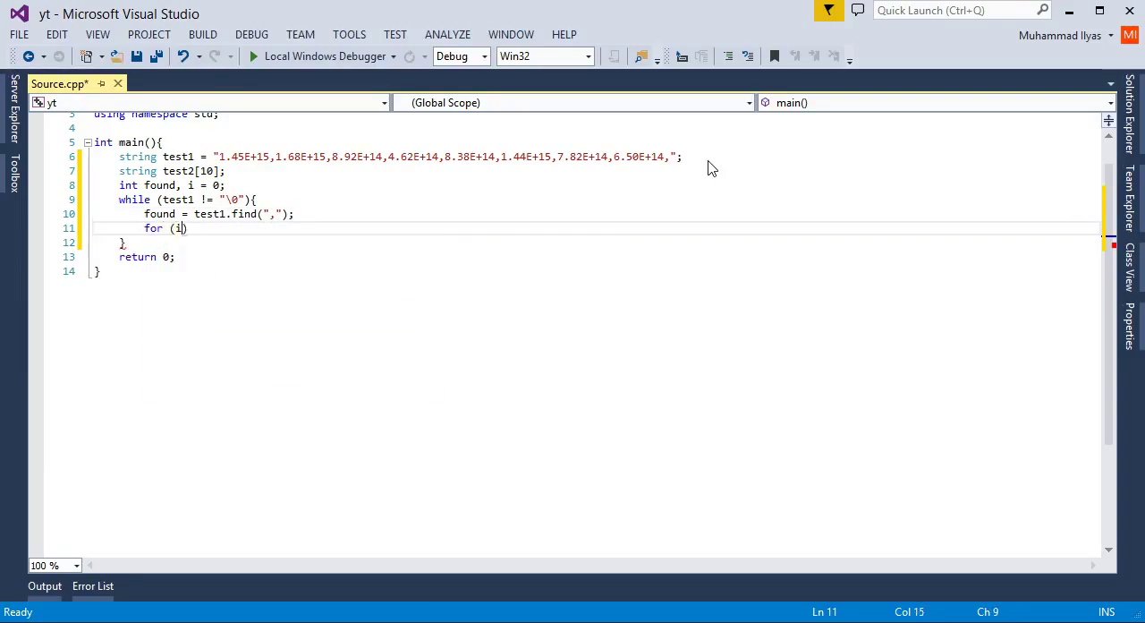
type("nt f=0")
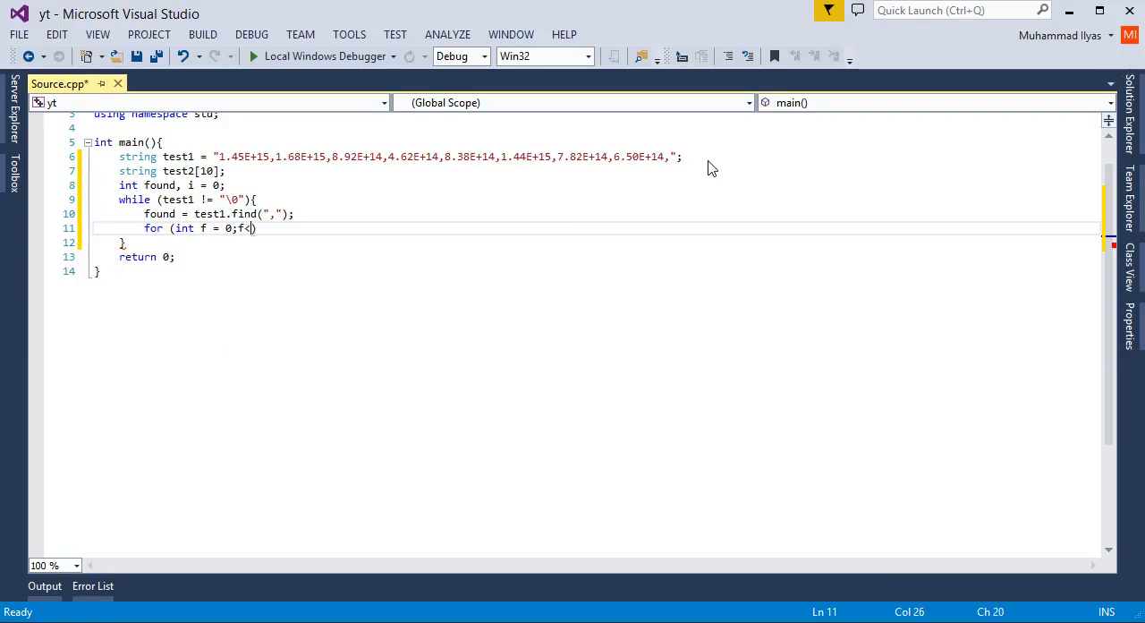
type("found)")
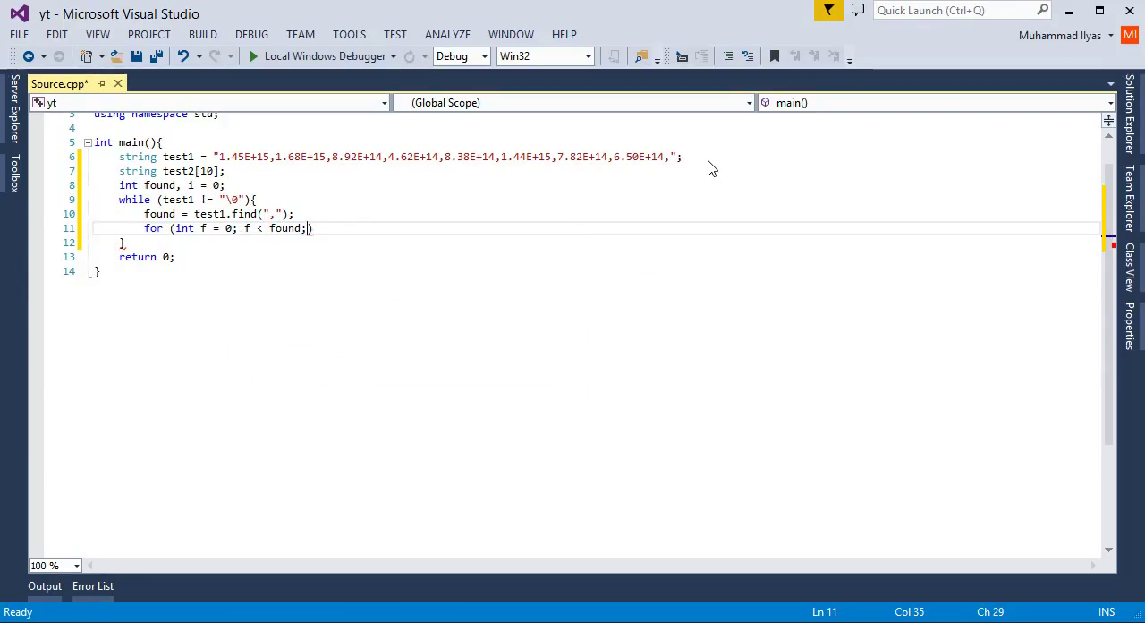
type("f++)")
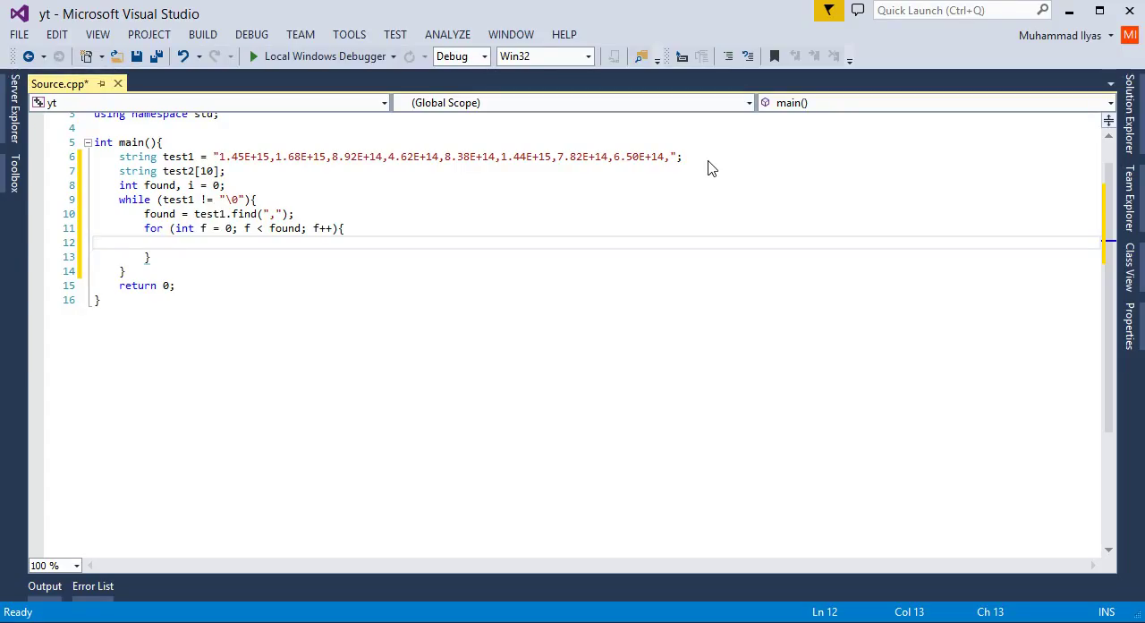
Append test1[f] to test2[i] in the inner loop body
type("f")
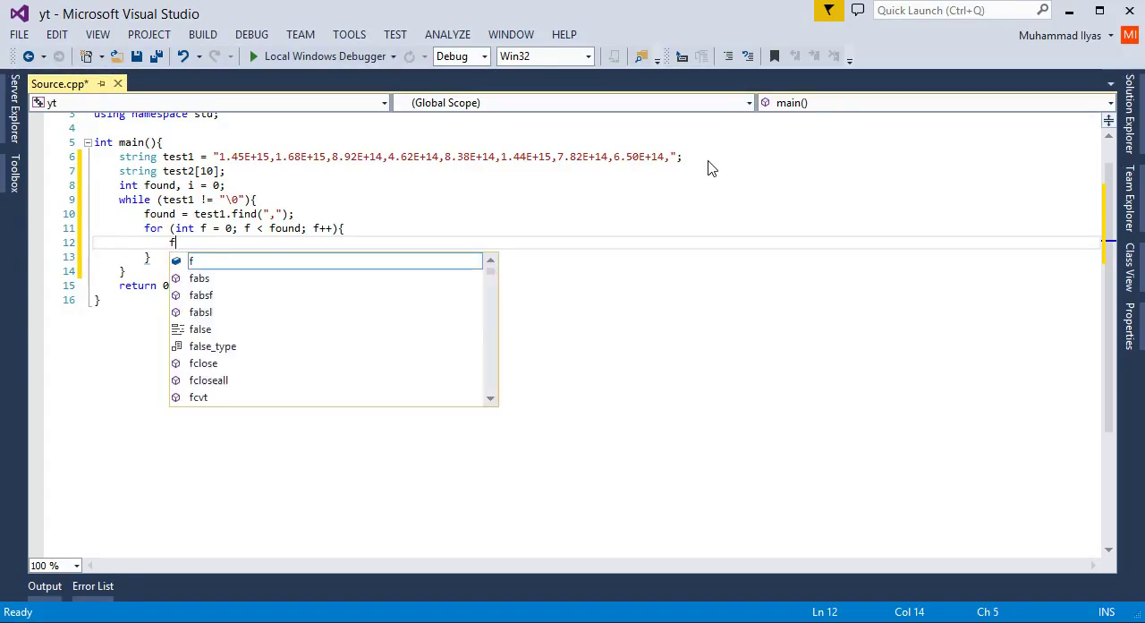
type("test2 +=")
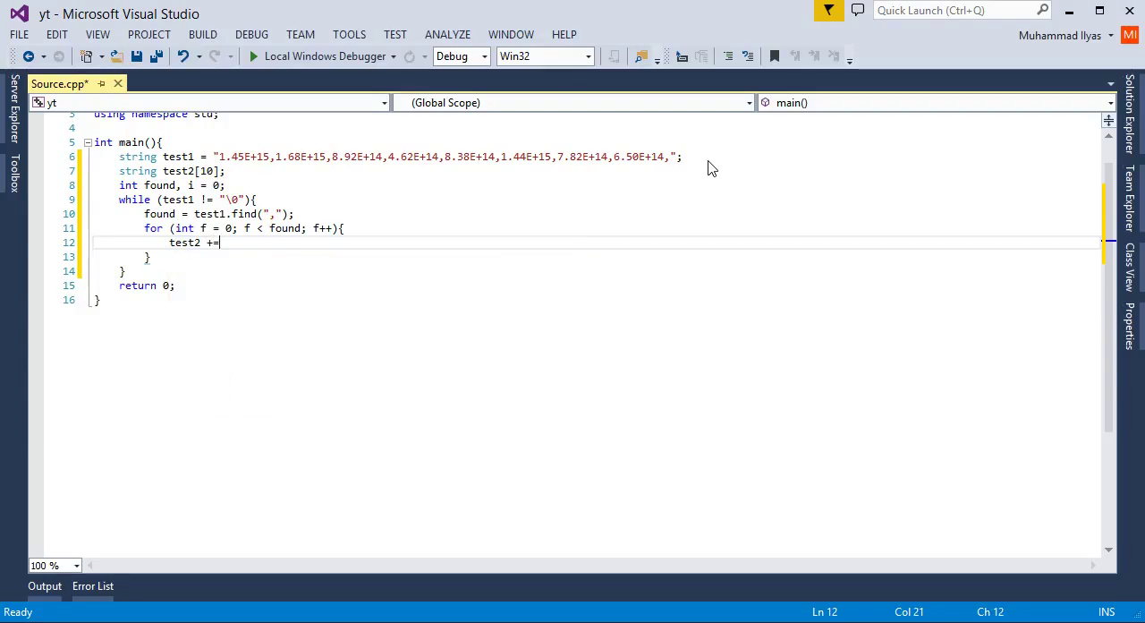
type("test1")
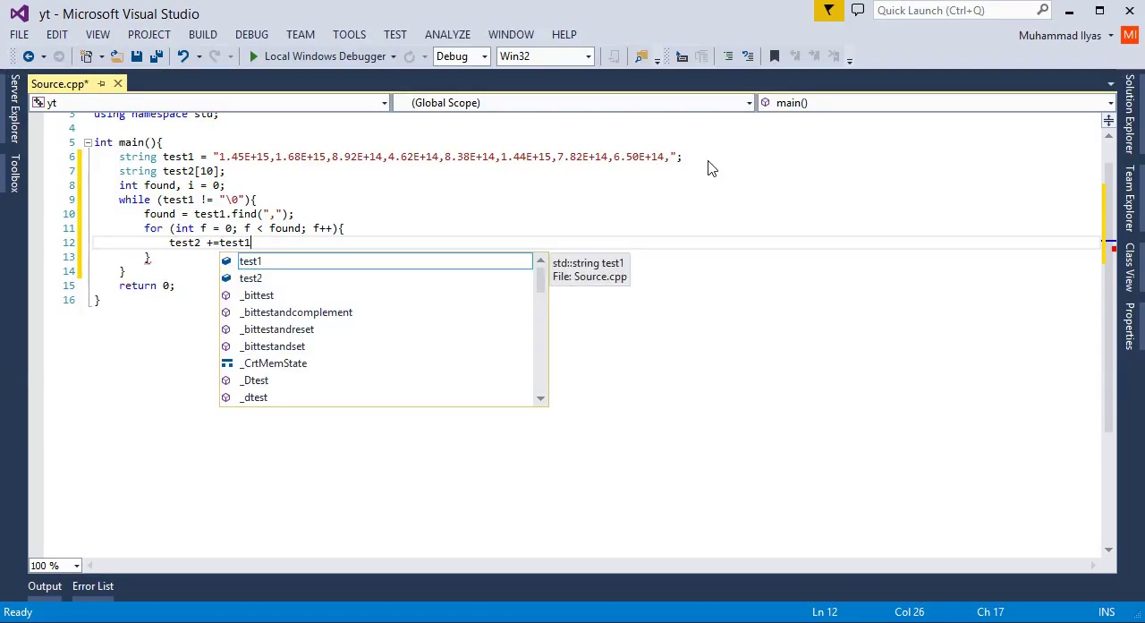
type("[")
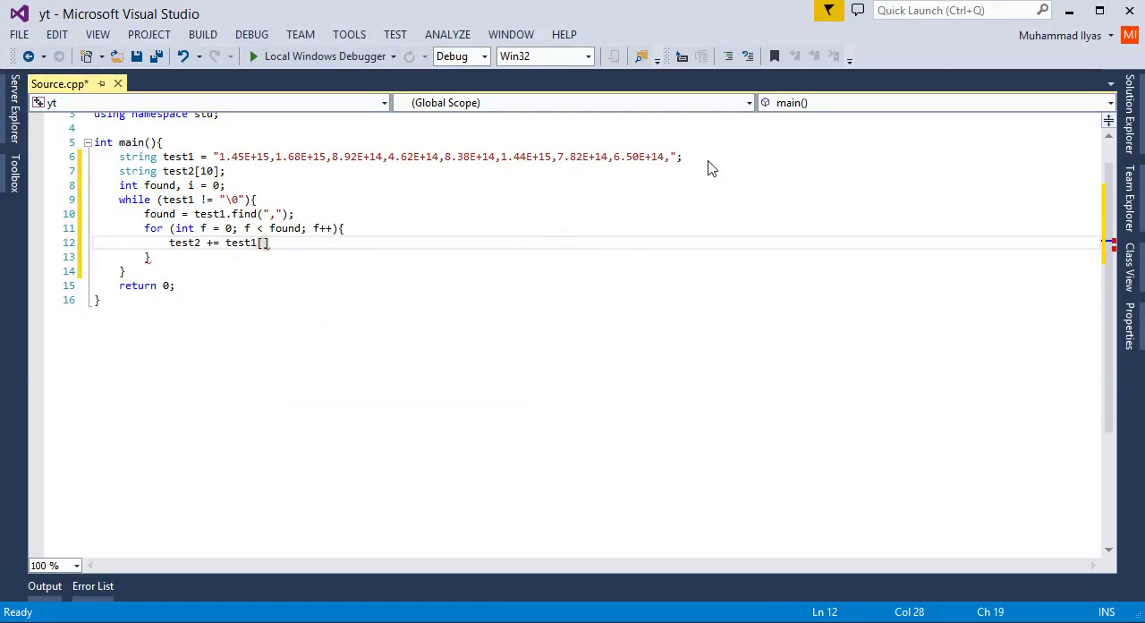
type("f")
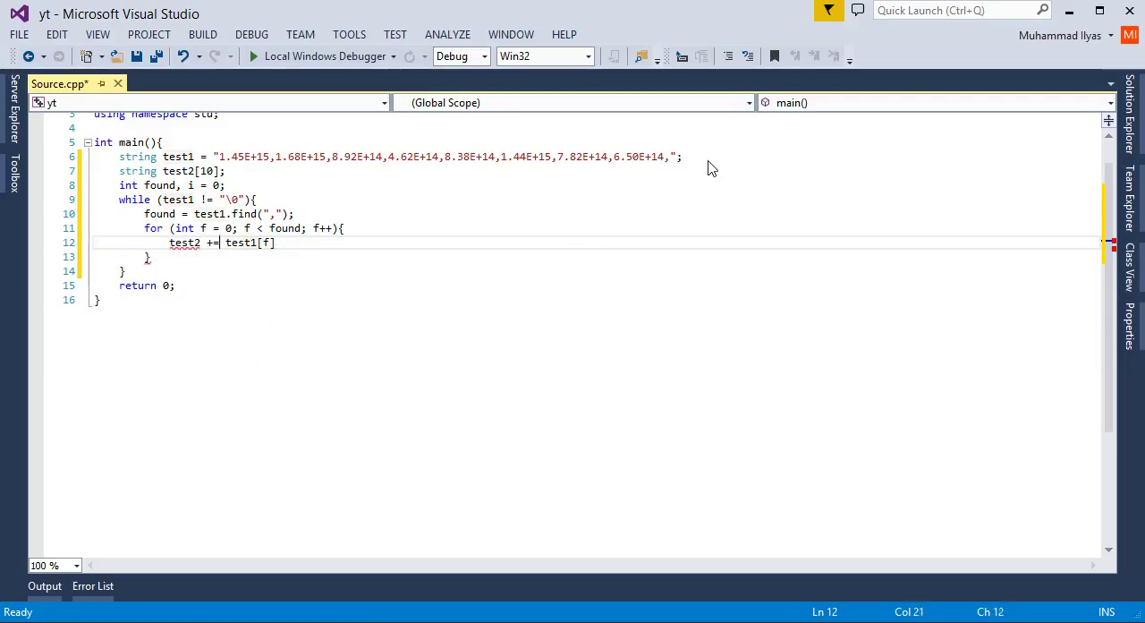
type("[i")
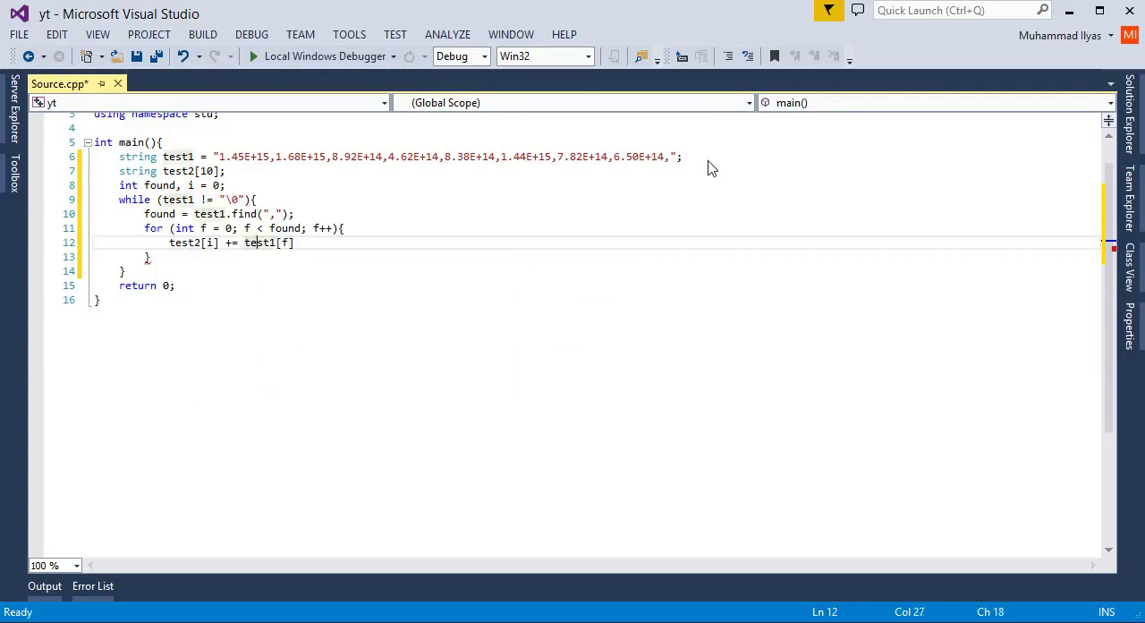
type("];")
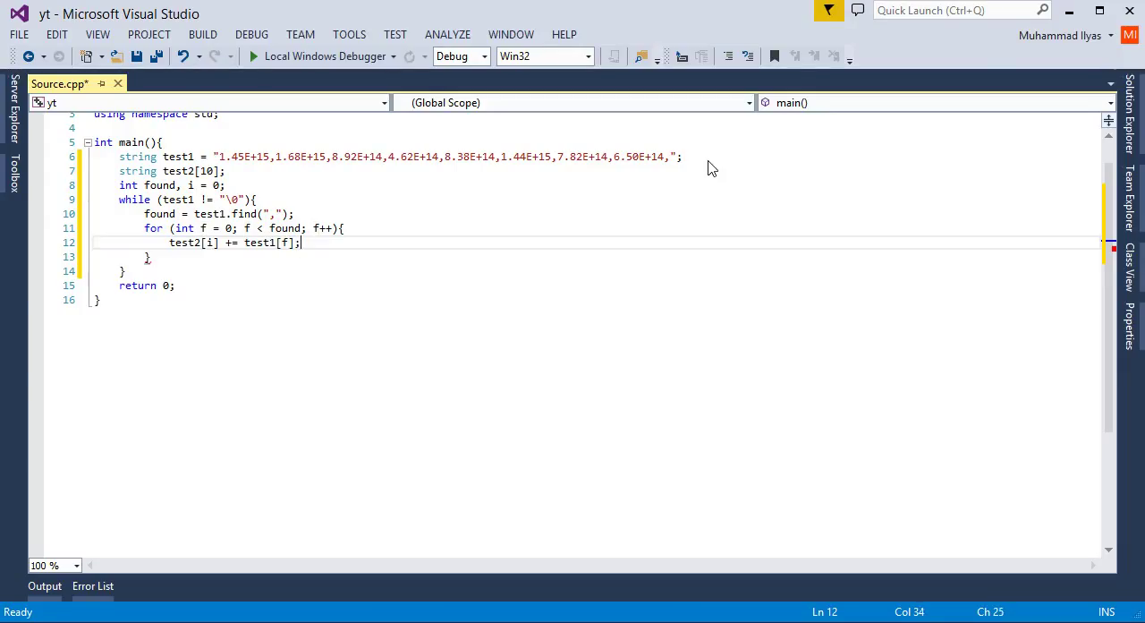
type("i")
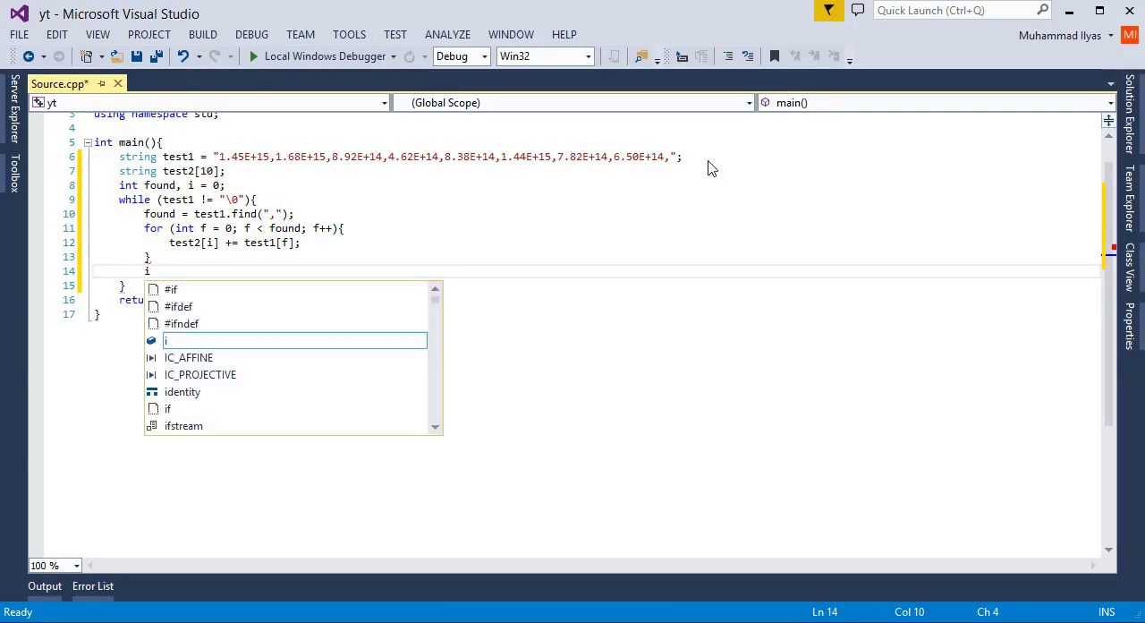
Add i++ and test1.erase(0, found + 1); at the end of the while loop
type("++;")
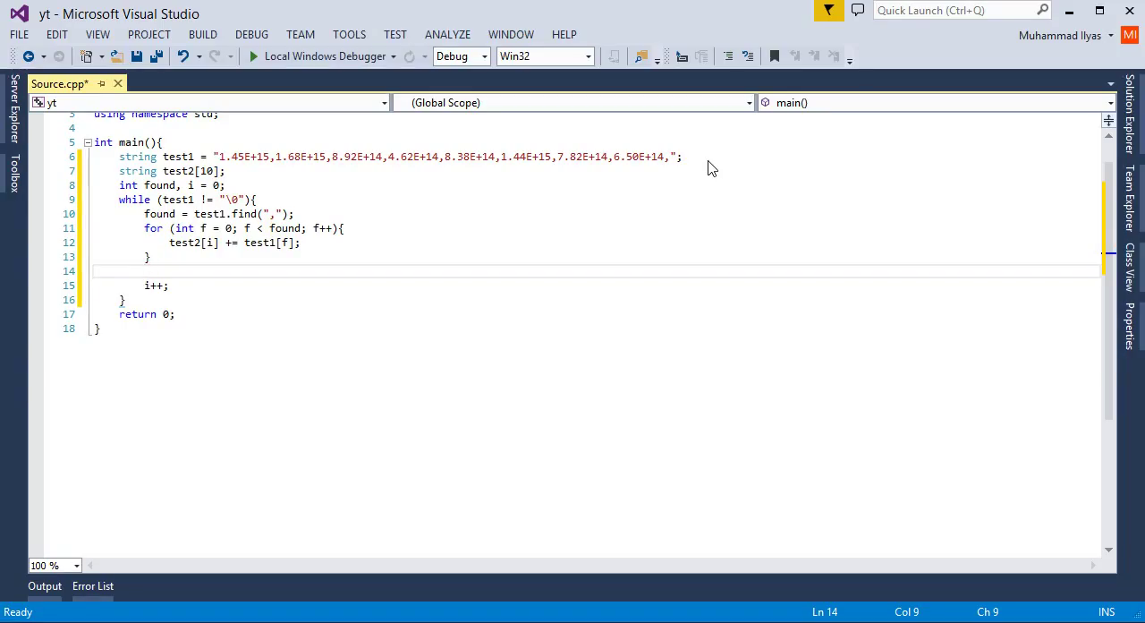
type("test1.es")
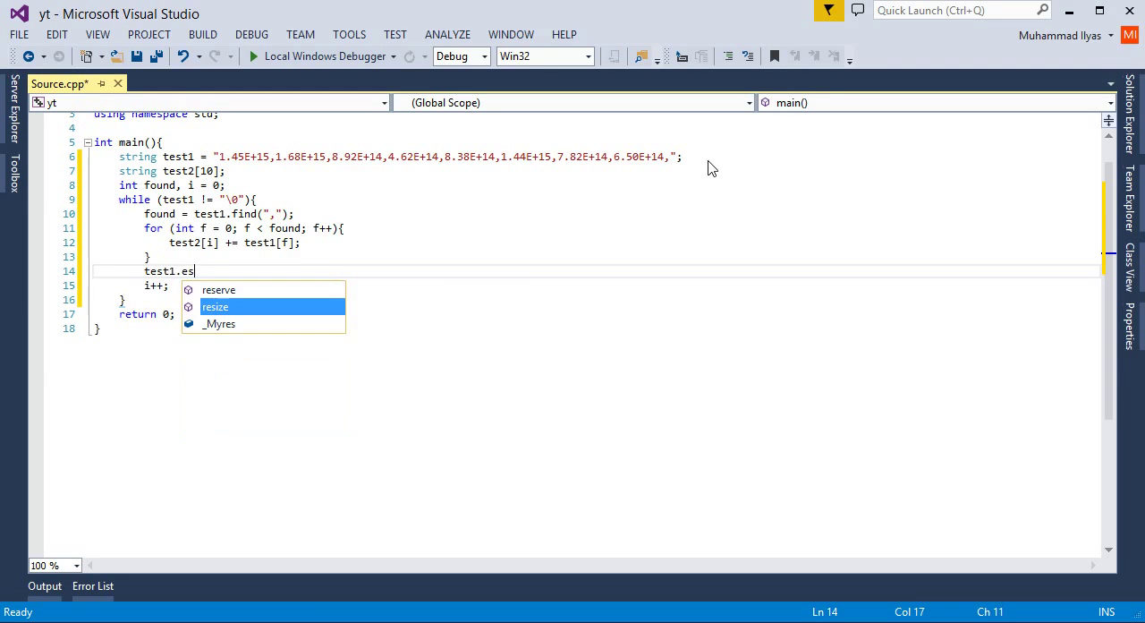
type("rase")
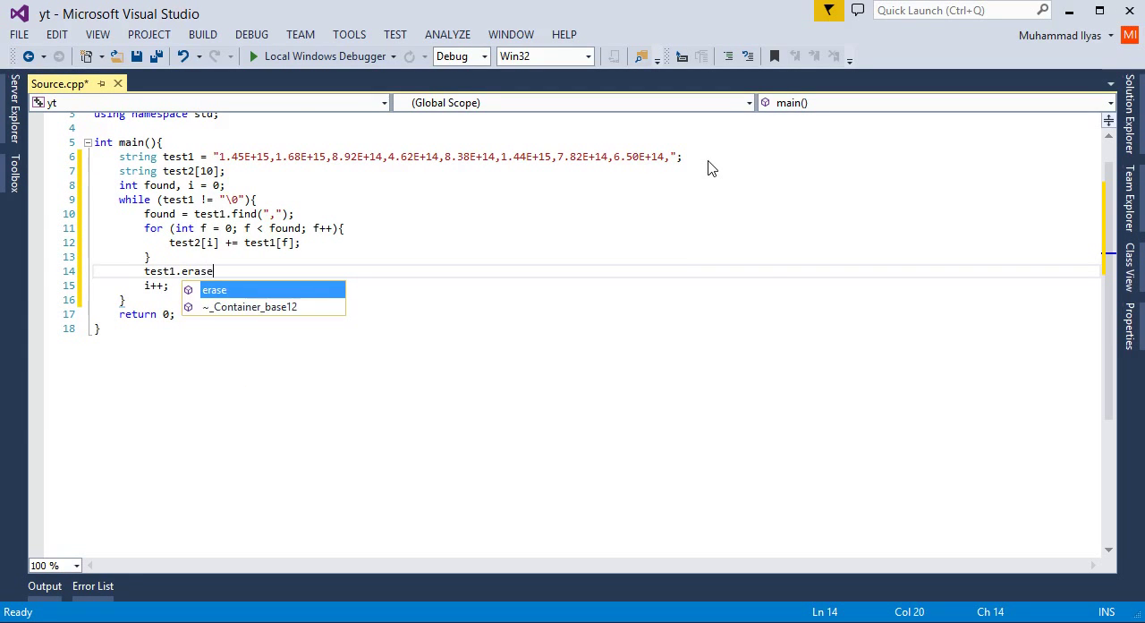
type("()")
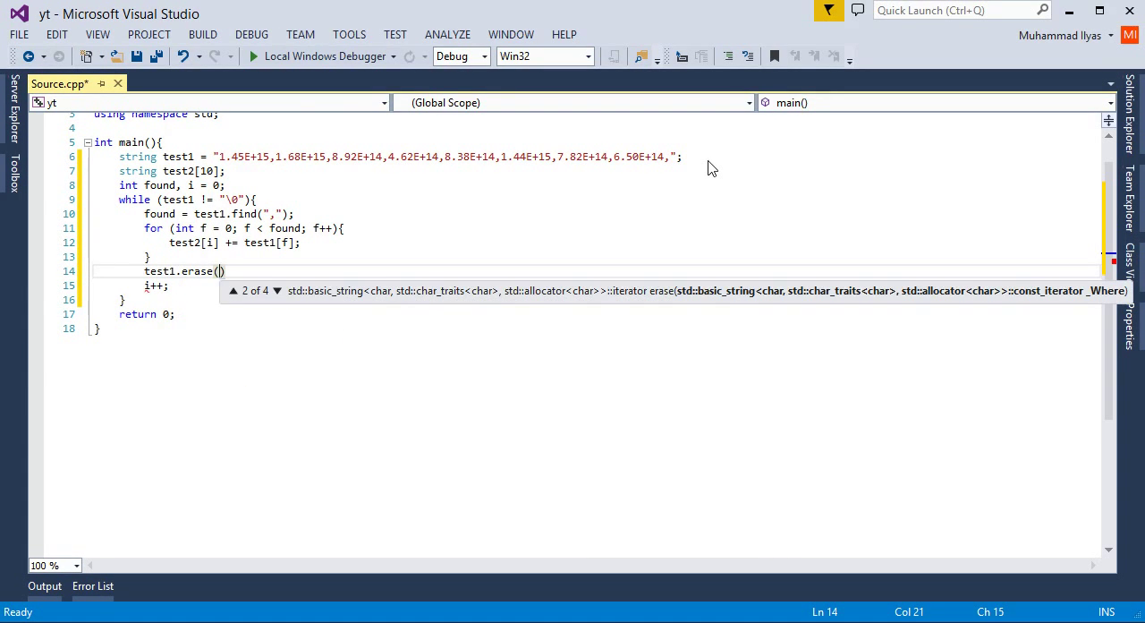
type("0")
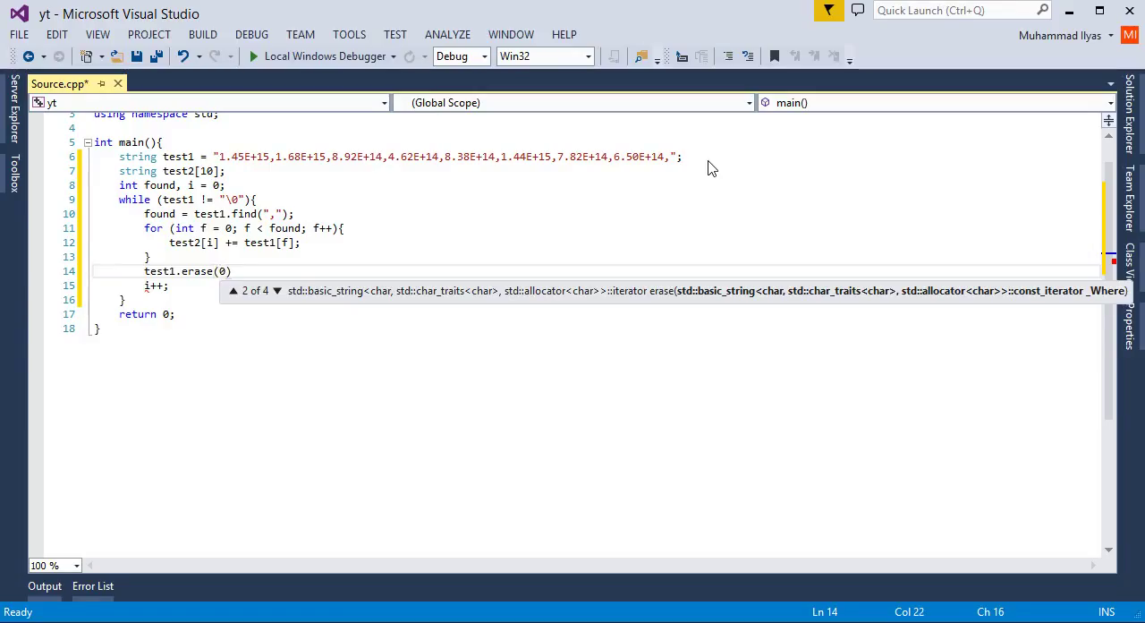
type(",fou")
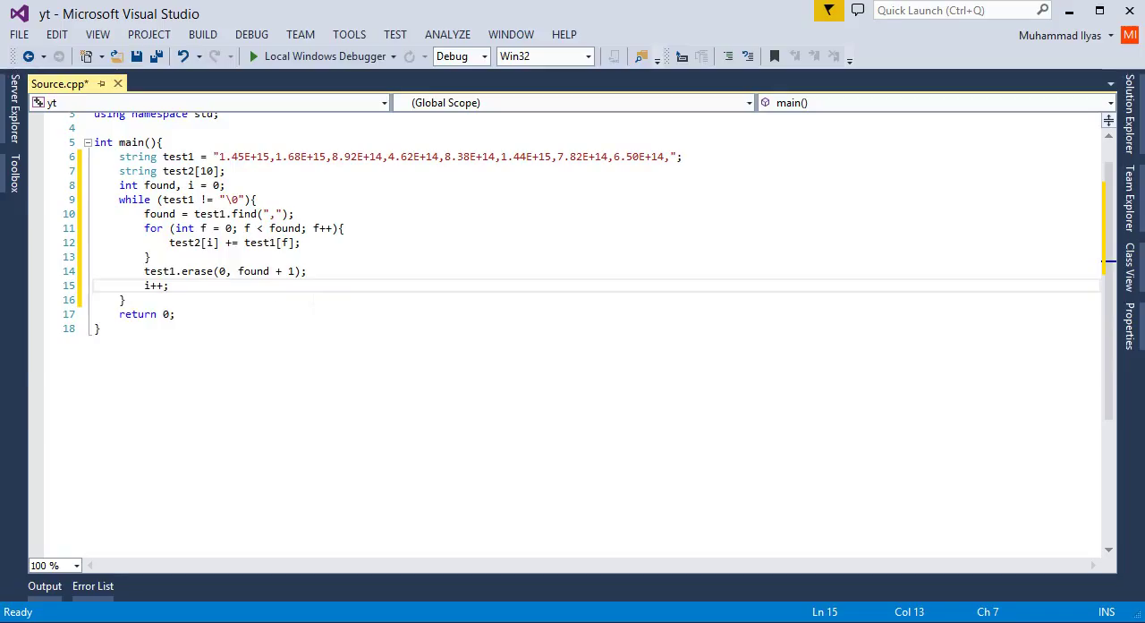
type("for (int )")
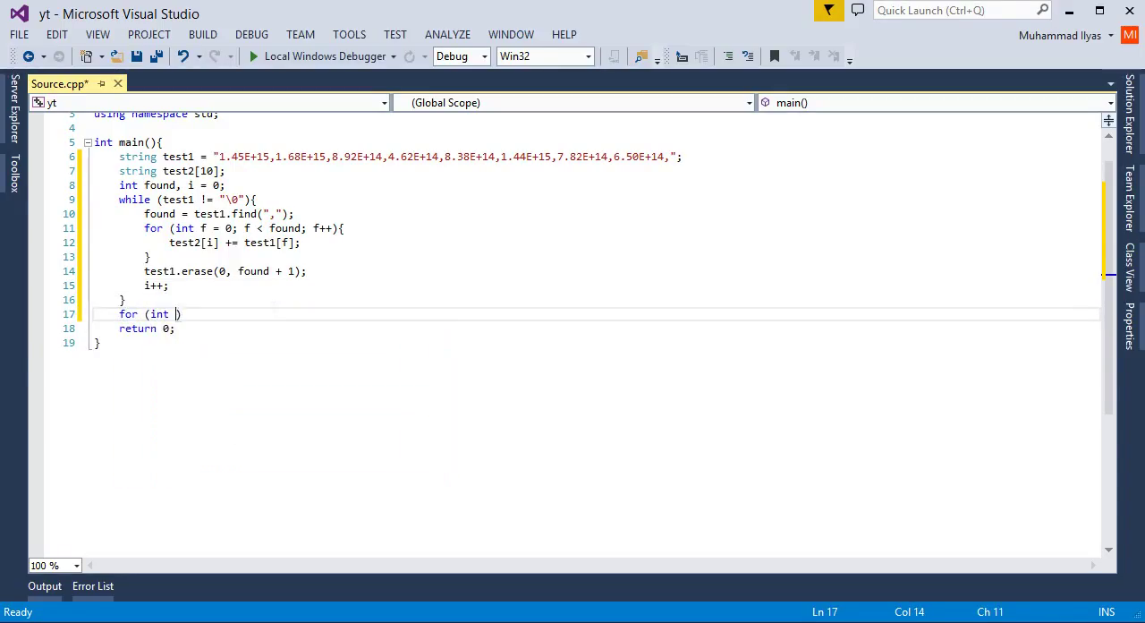
Write the output loop header for (int d = 0; d < i; d++)
type("d")
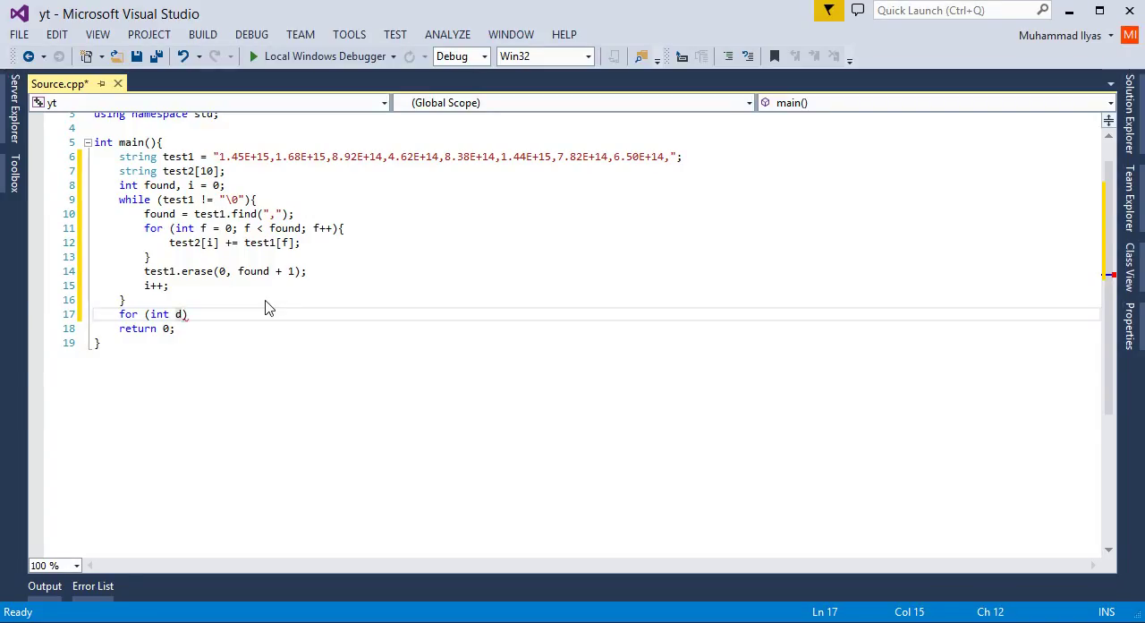
type("= 0;d")
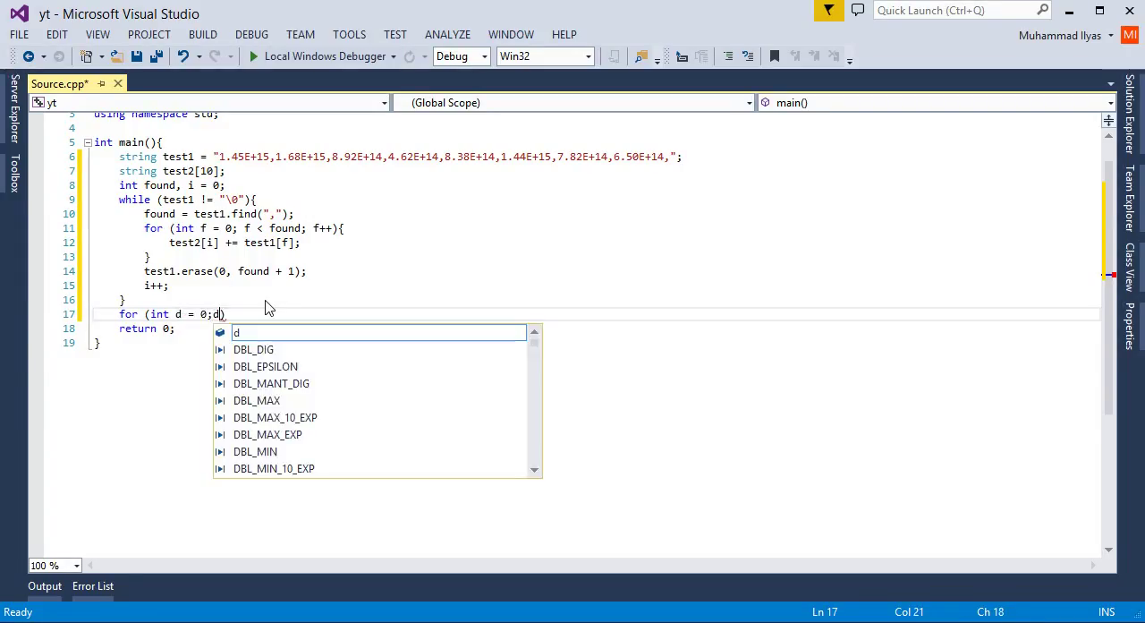
type("<i")
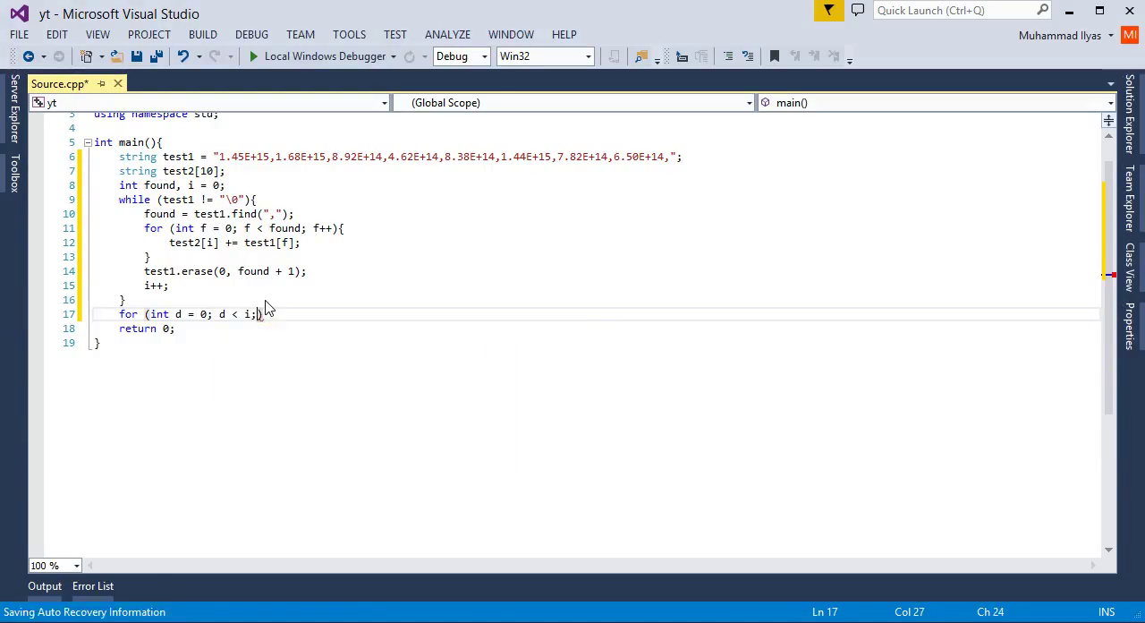
type("d++")
type("co")
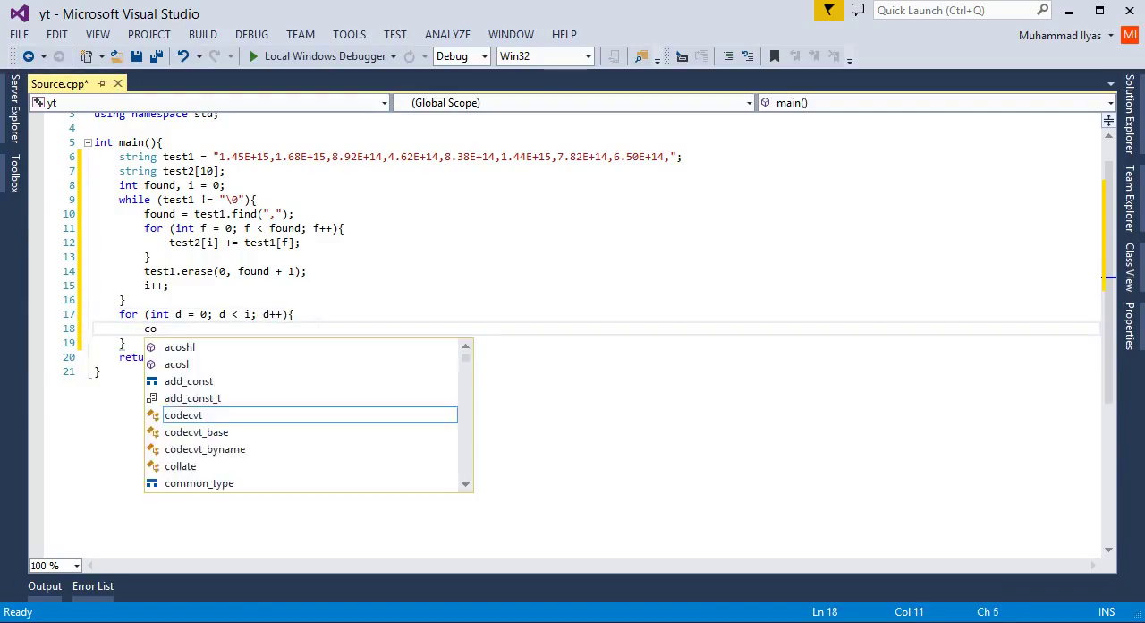
Print test2[d] followed by endl inside the output loop
type("ut<<")
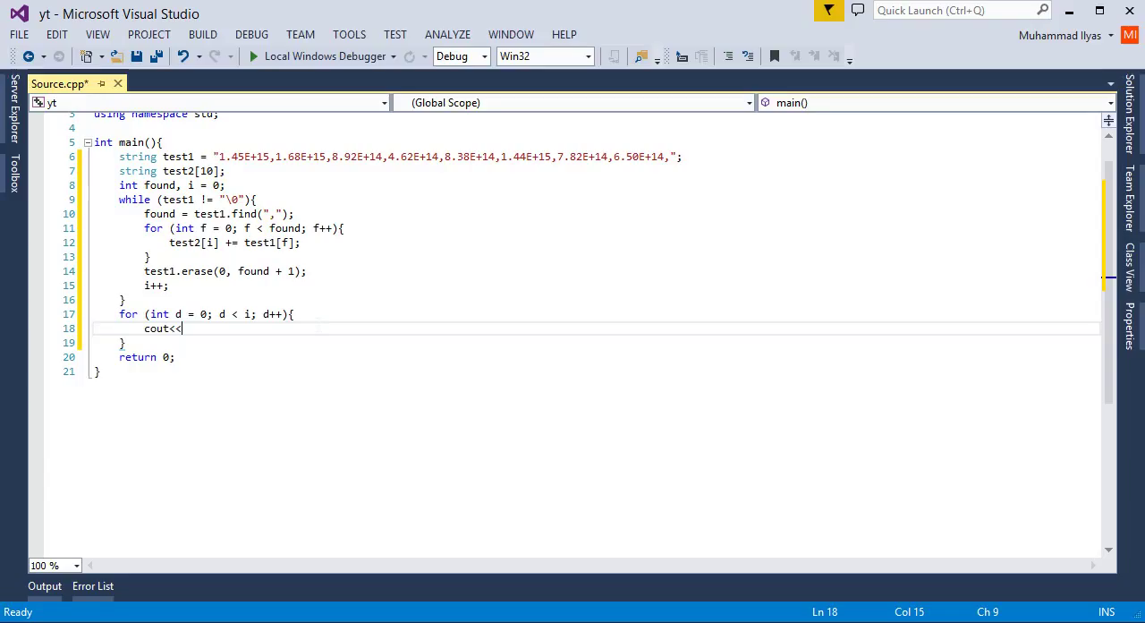
type("test2")
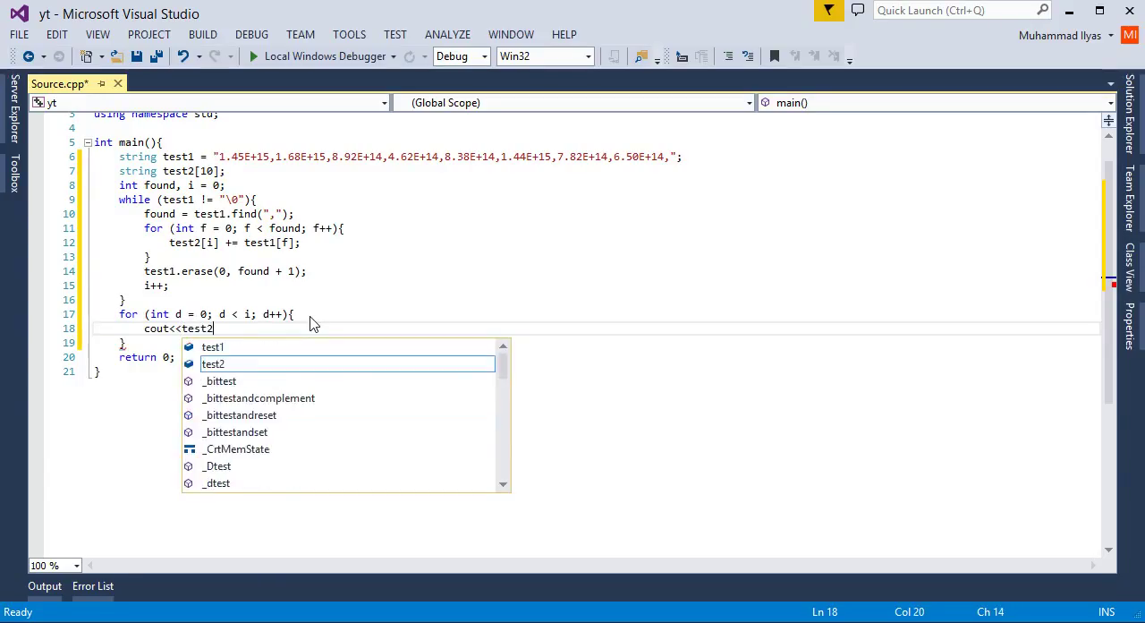
type("<< test2[d")
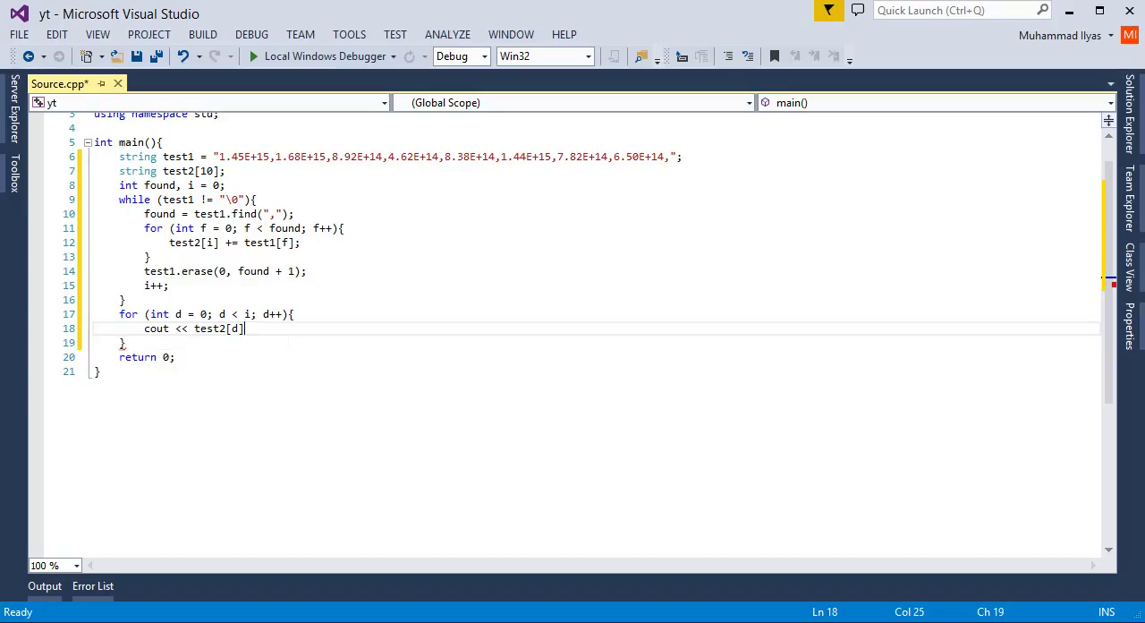
type("<< endl;")
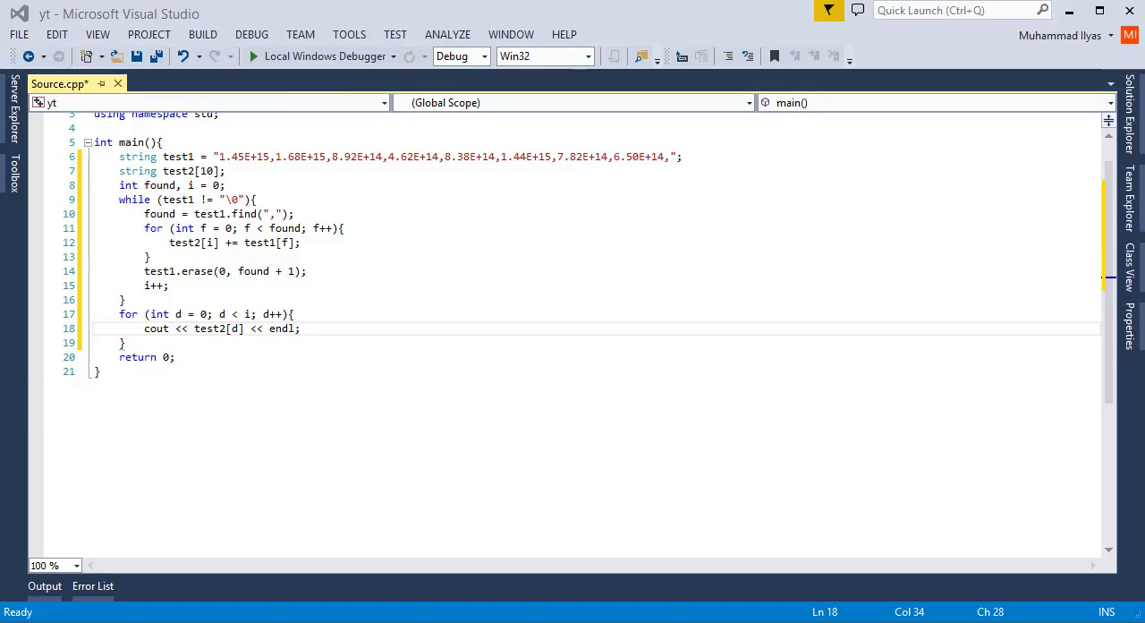
left_click(251, 34)
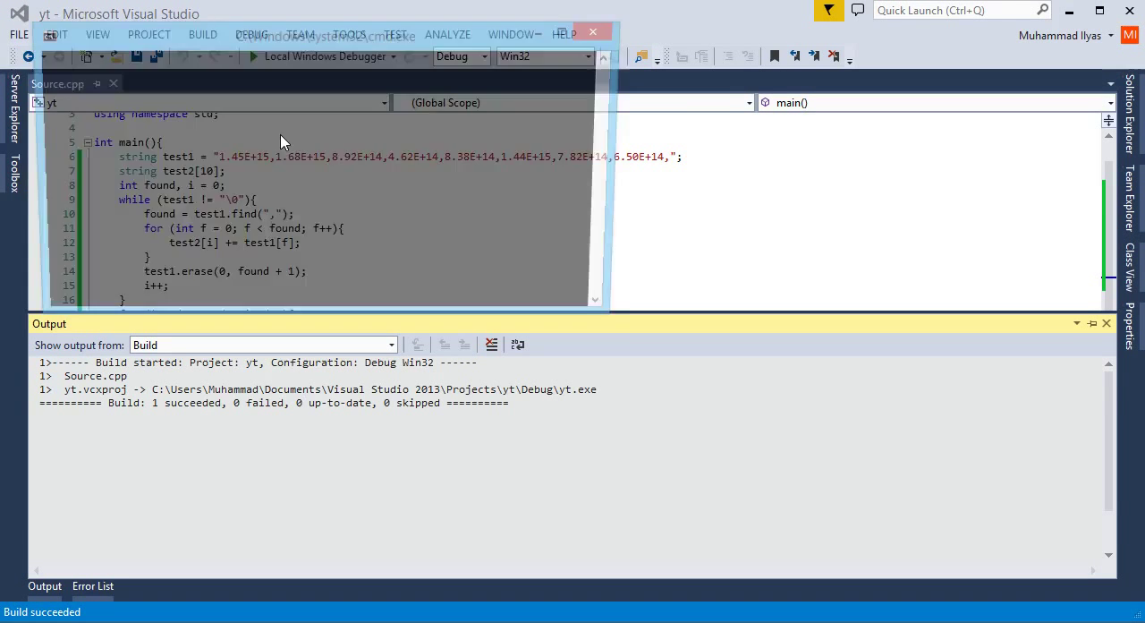
Build the solution and confirm one project succeeded
left_click(254, 56)
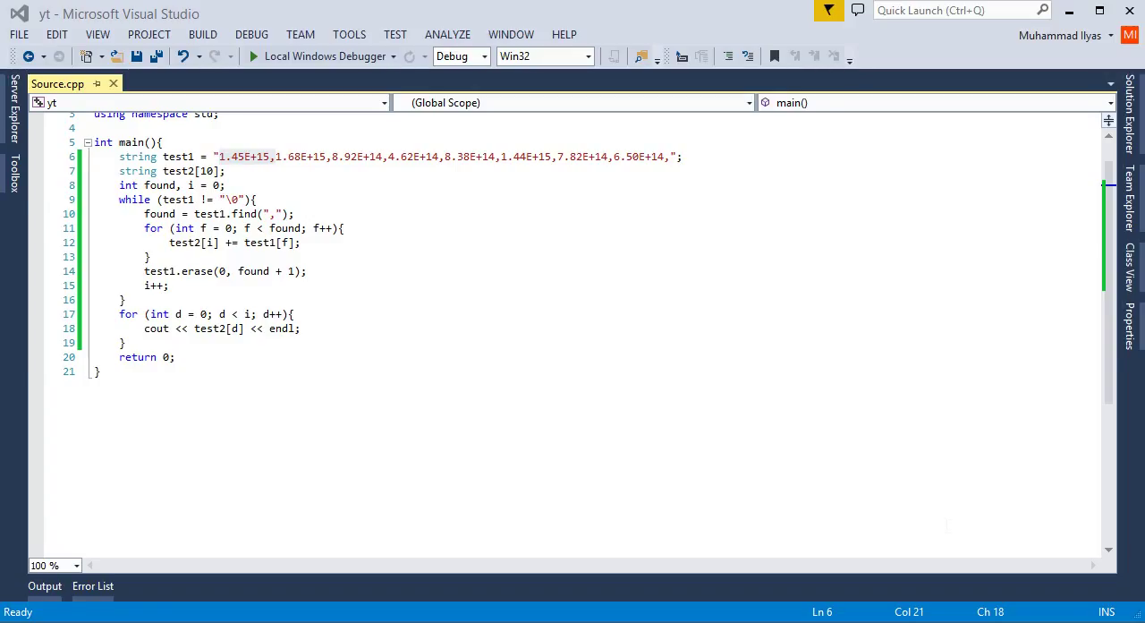
mouse_move(938, 572)
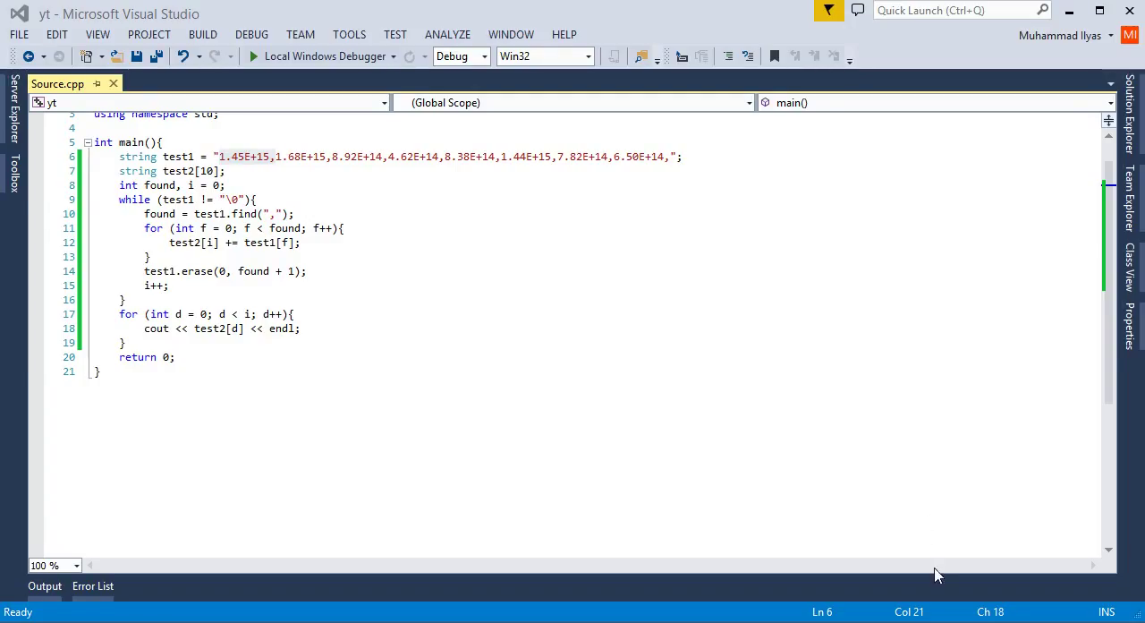